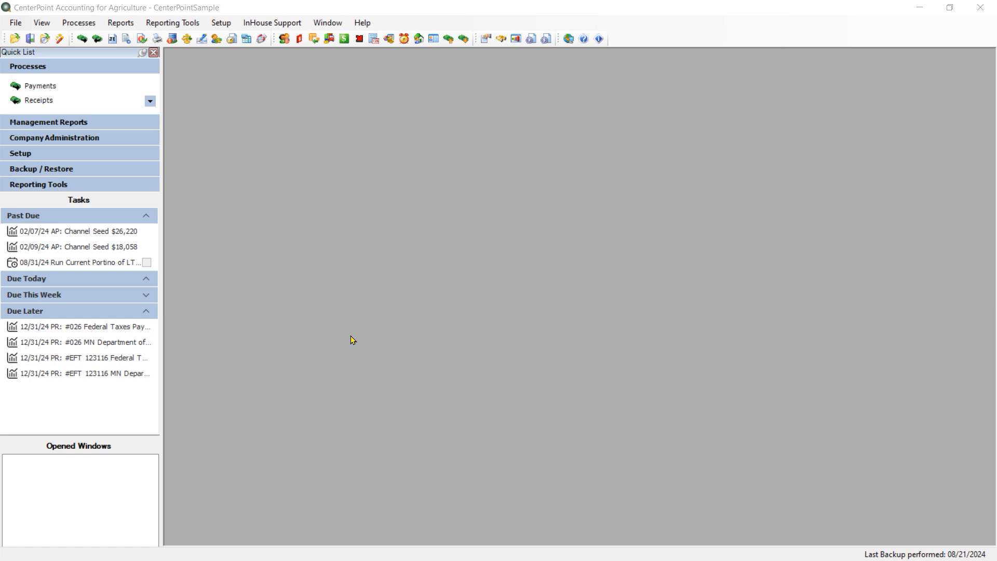
mouse_move(323, 308)
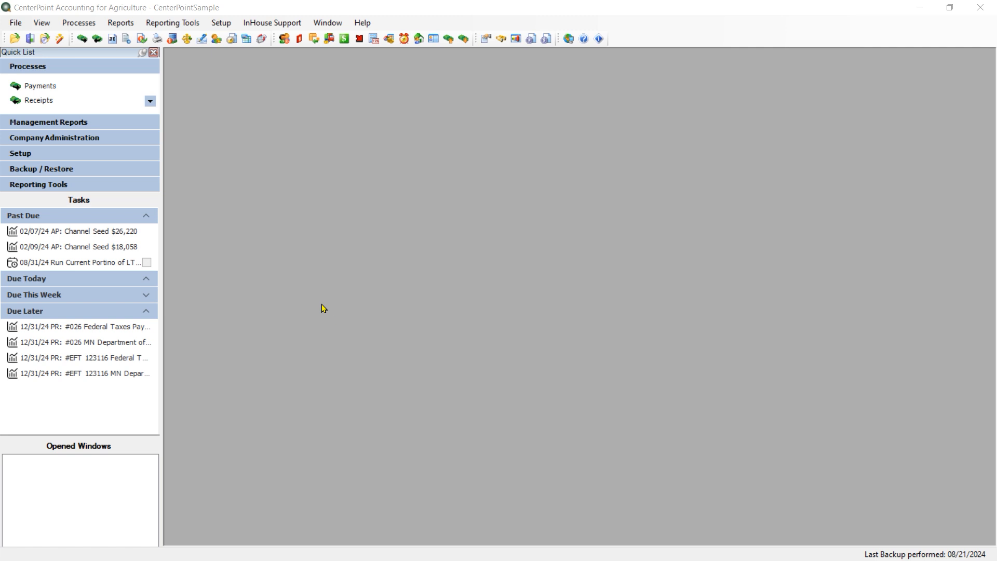
mouse_move(207, 318)
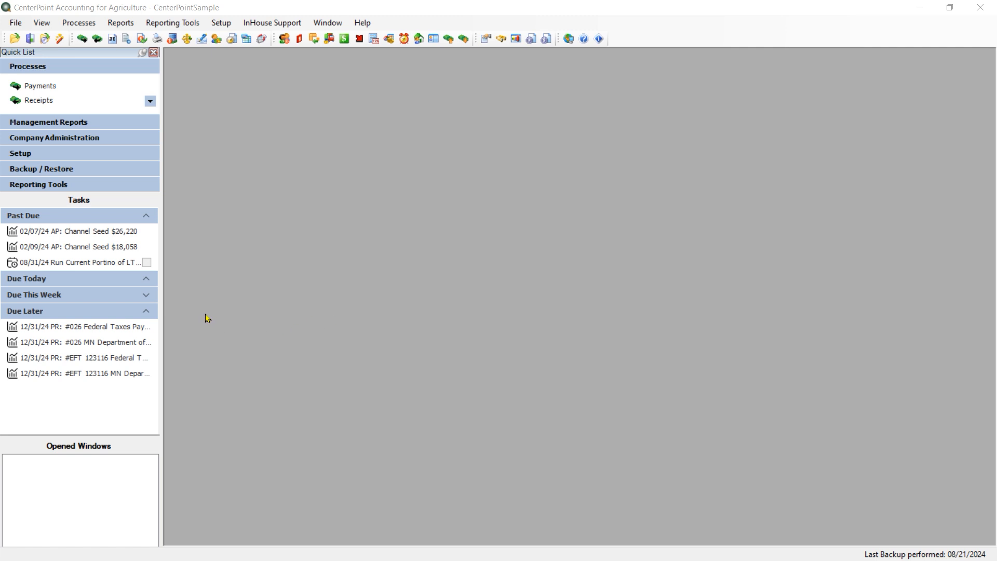
mouse_move(210, 313)
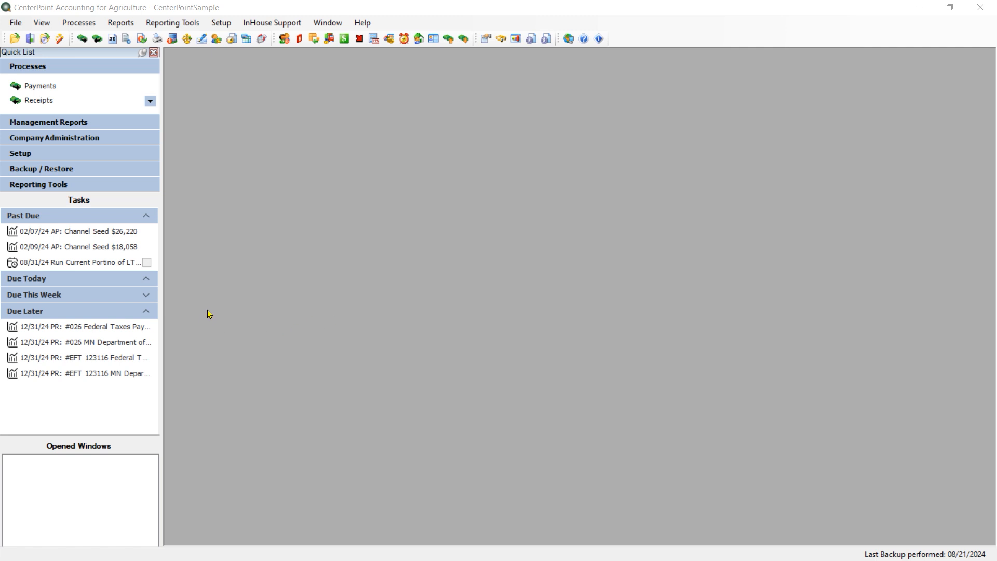
mouse_move(193, 293)
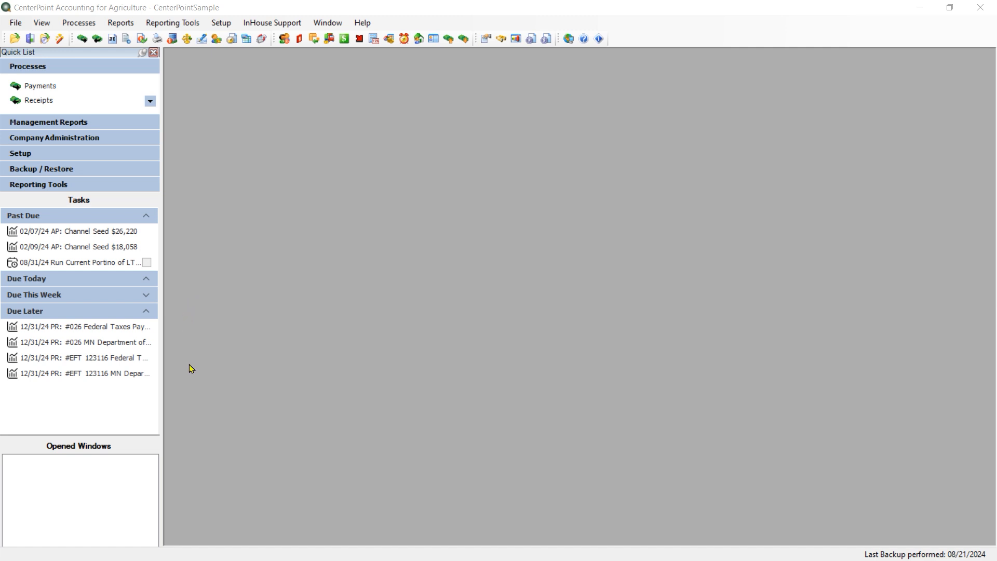
mouse_move(337, 373)
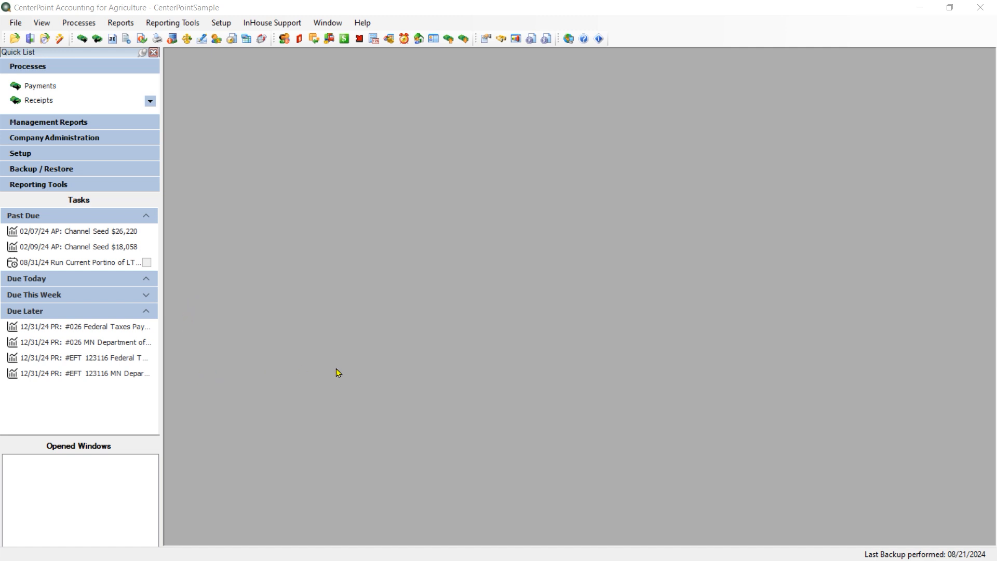
mouse_move(469, 371)
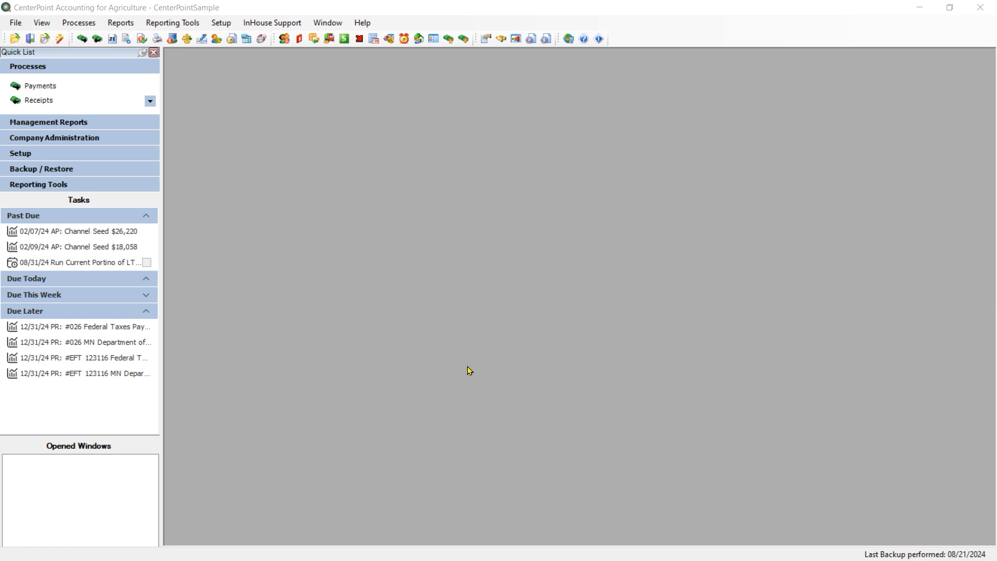
mouse_move(345, 370)
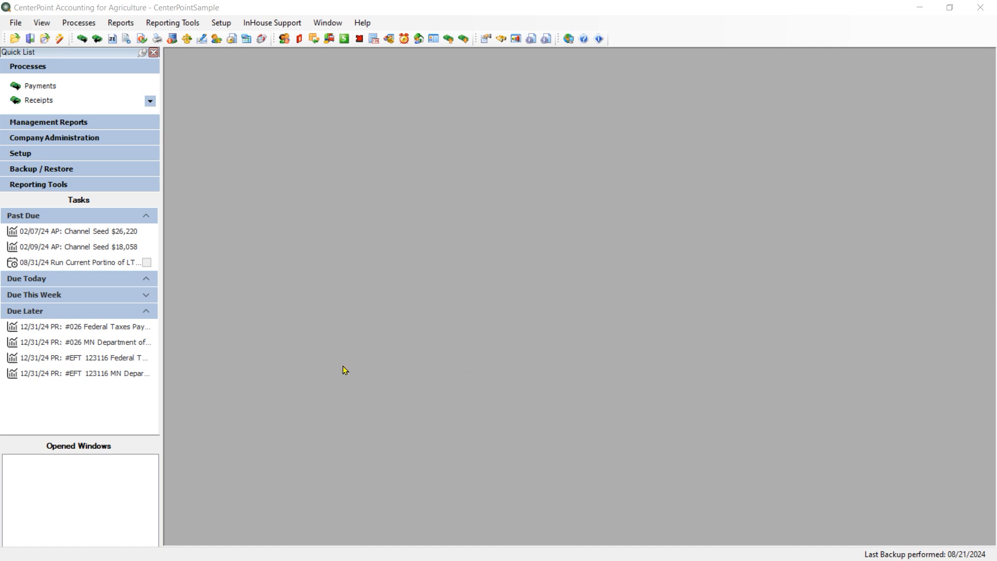
mouse_move(495, 424)
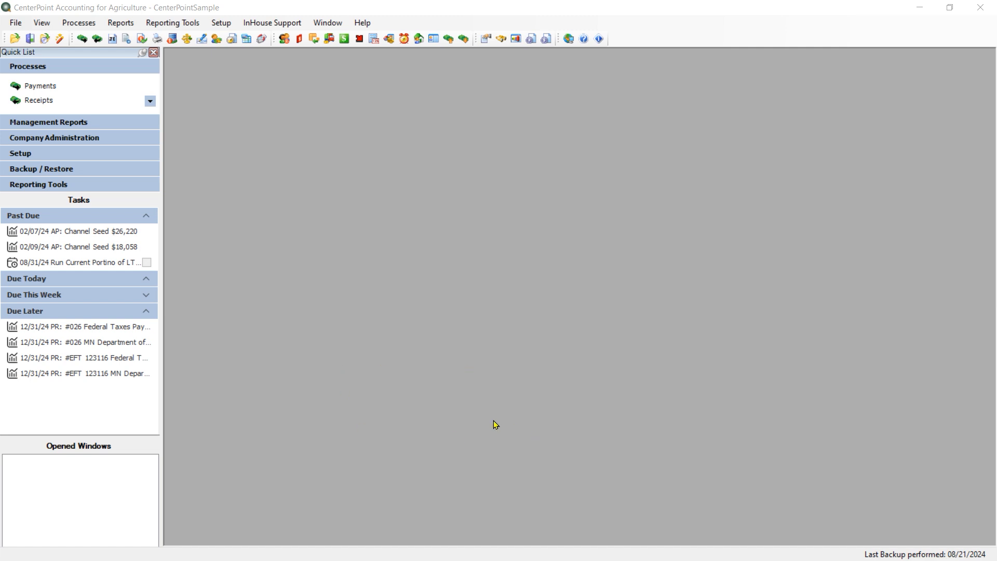
mouse_move(437, 457)
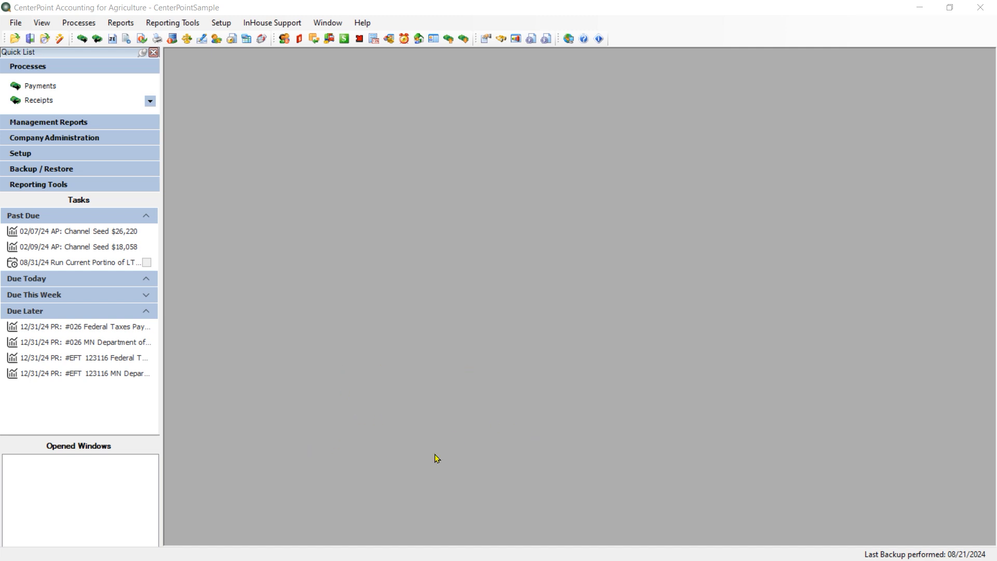
mouse_move(715, 440)
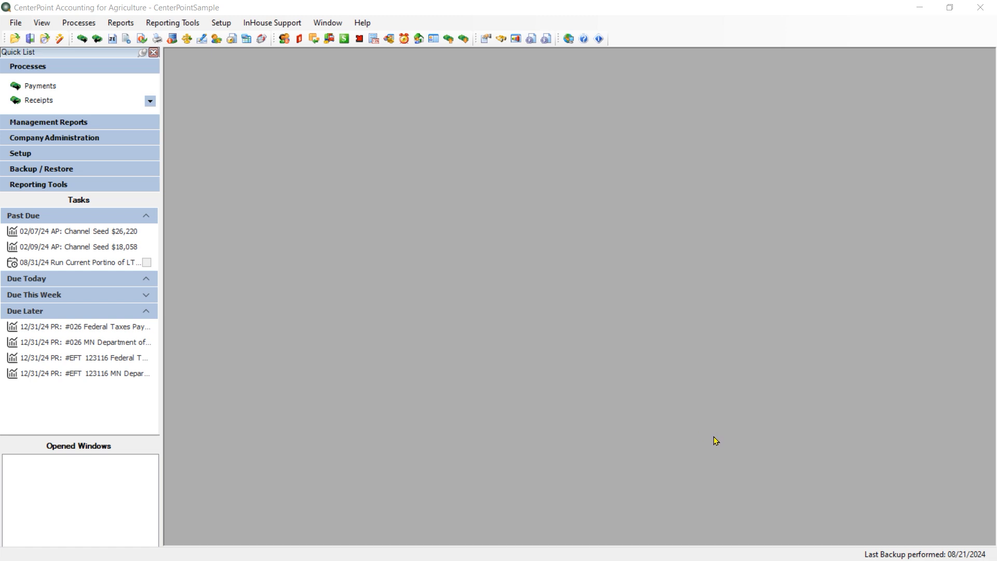
mouse_move(271, 411)
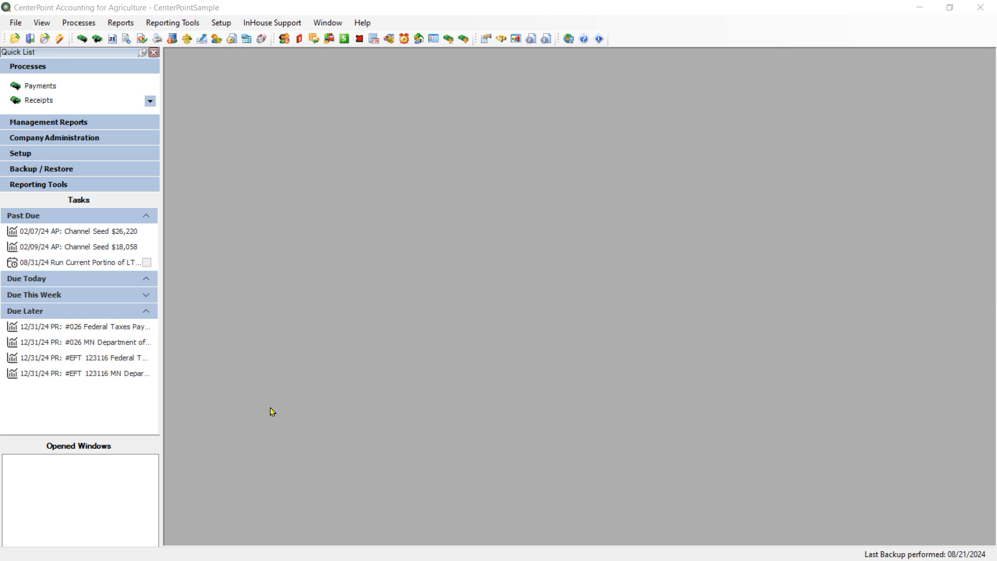
mouse_move(331, 437)
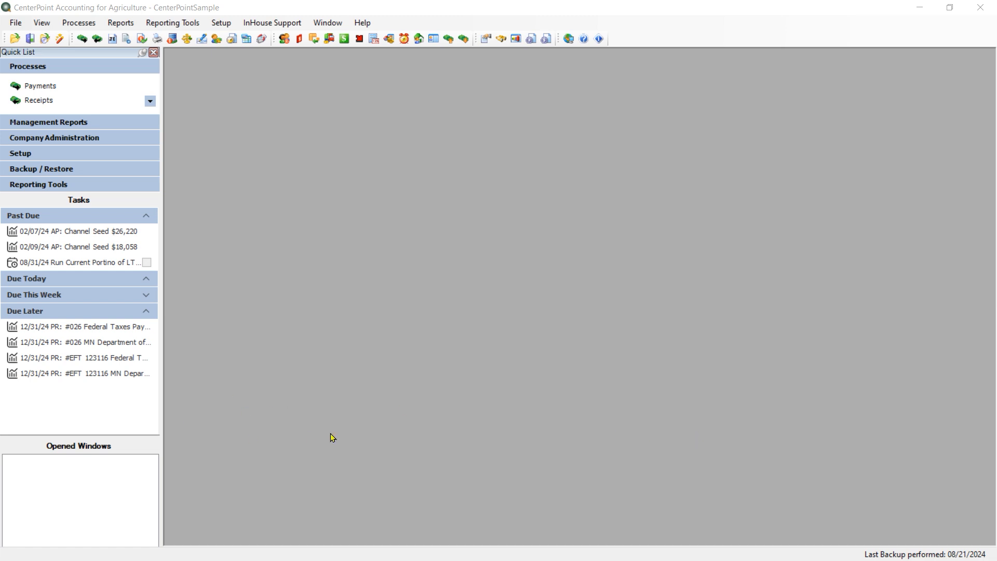
mouse_move(432, 437)
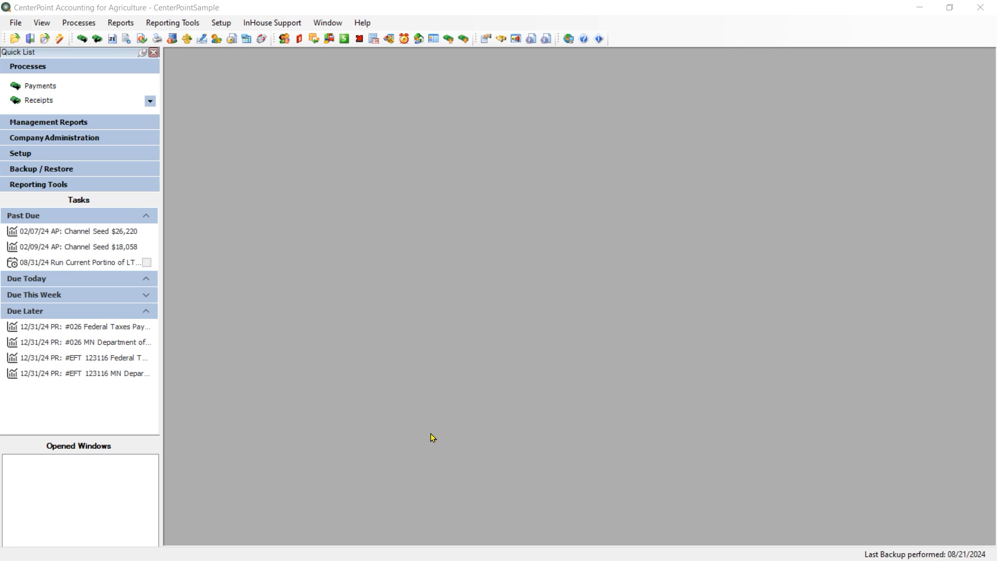
mouse_move(314, 515)
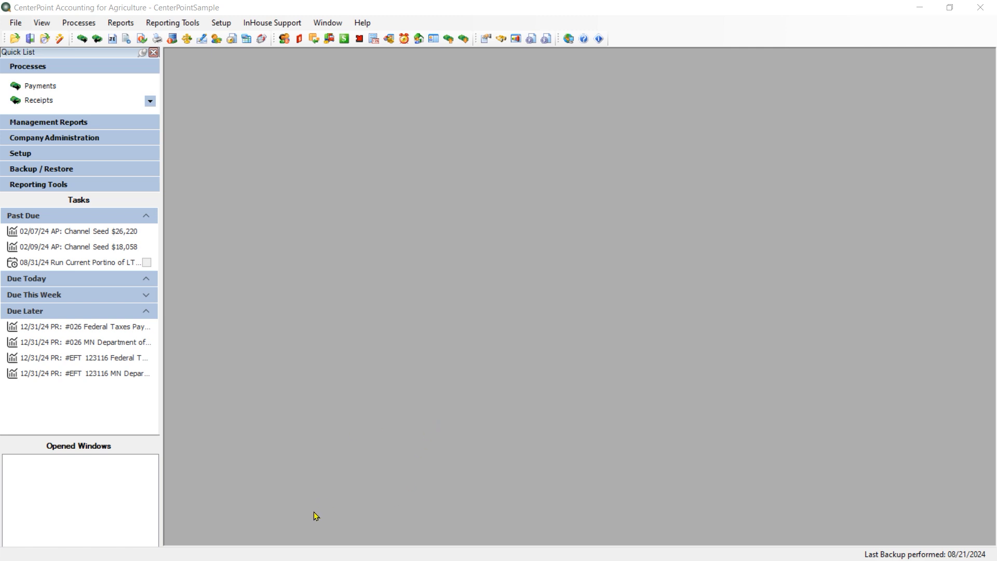
mouse_move(446, 515)
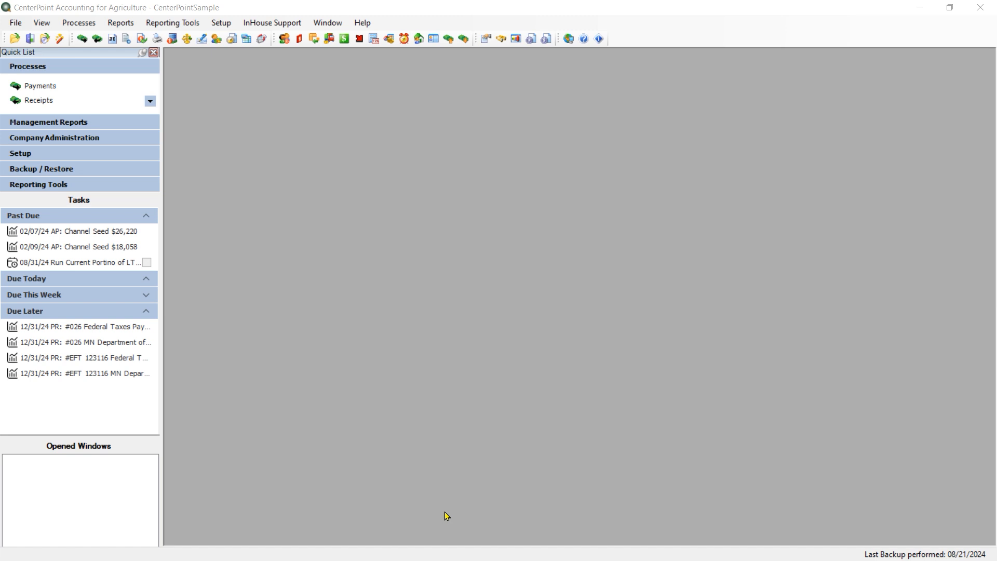
mouse_move(357, 417)
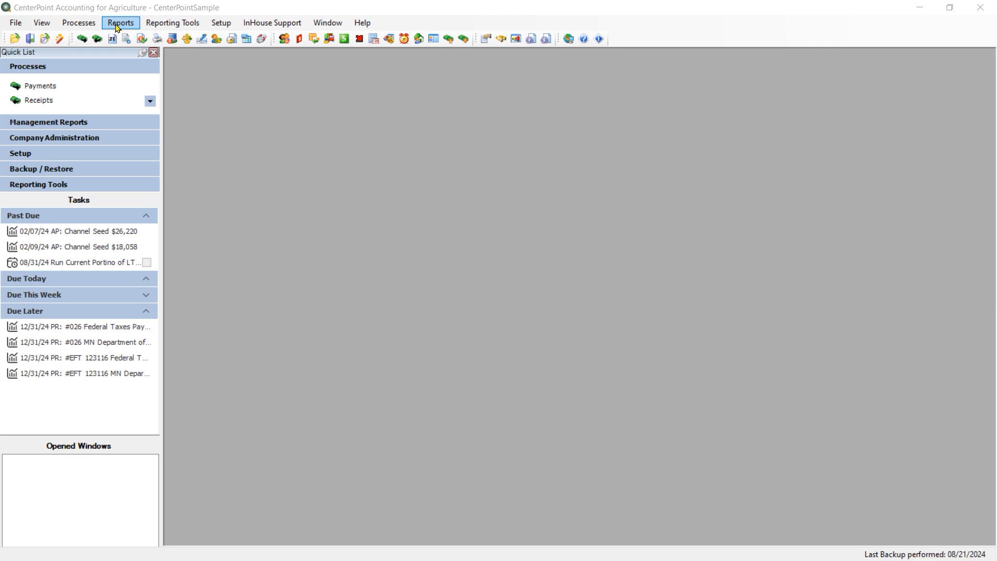
Choose the Profit Center Income Statement report under Financial Statements
click(120, 21)
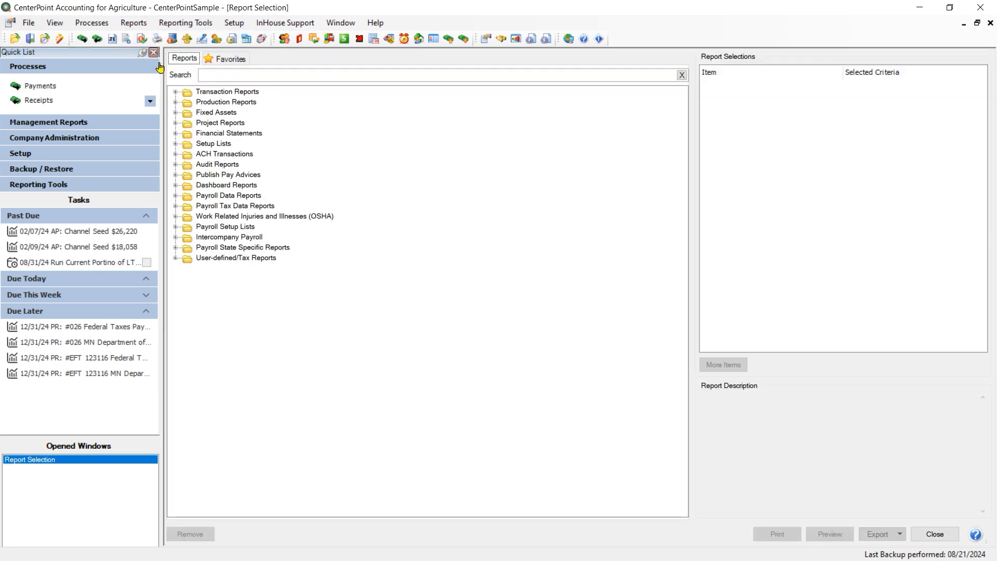
mouse_move(182, 114)
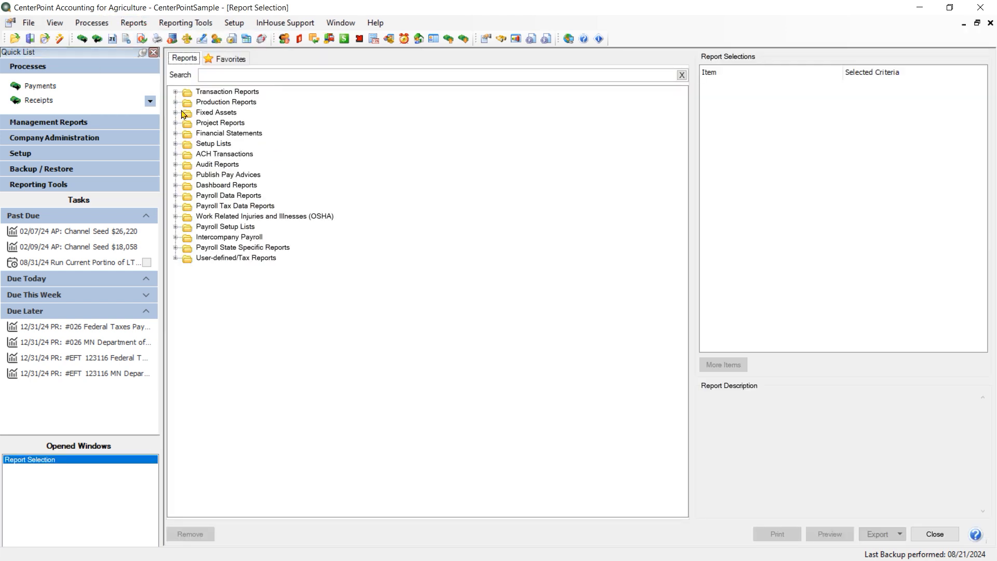
click(177, 133)
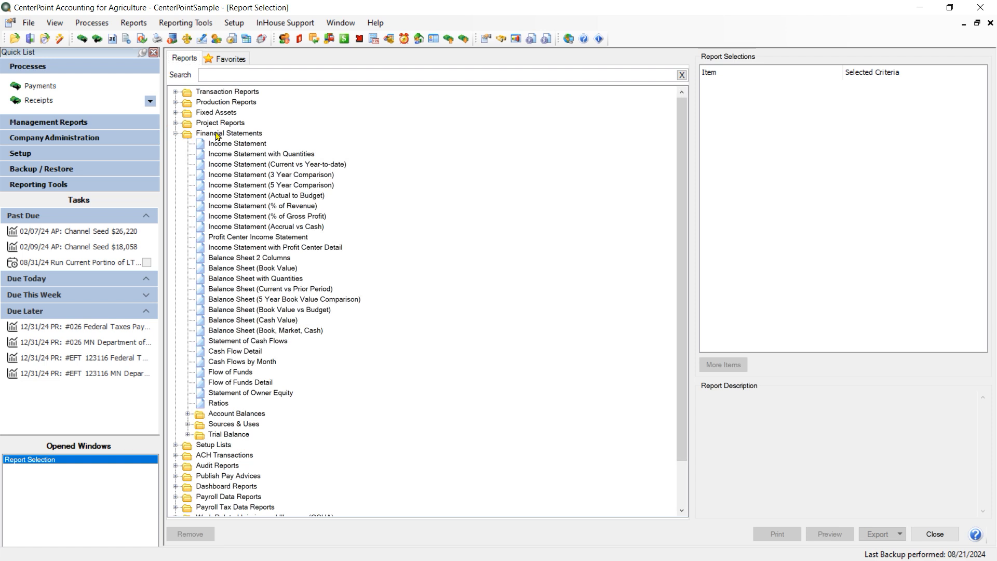
mouse_move(206, 236)
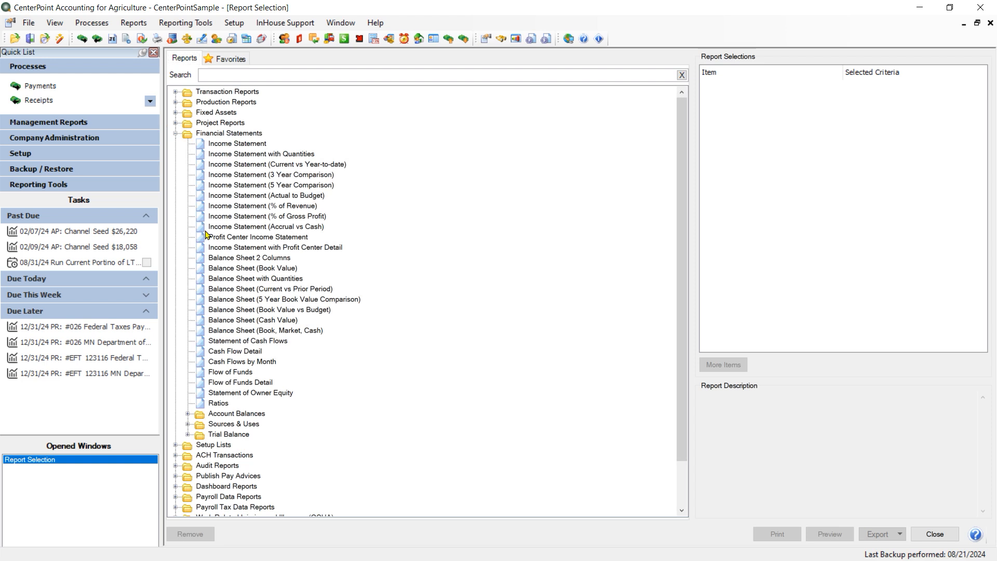
mouse_move(227, 241)
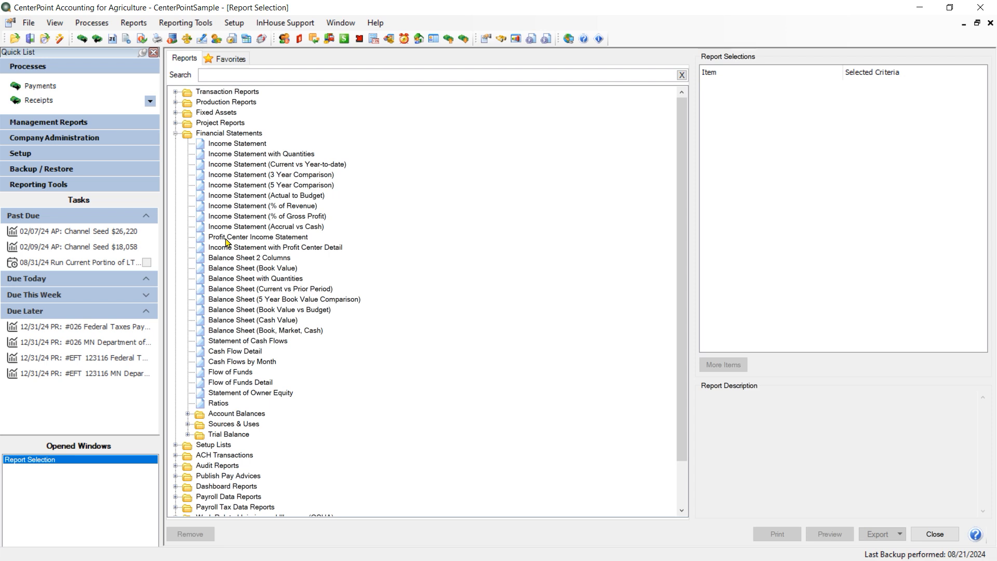
click(257, 237)
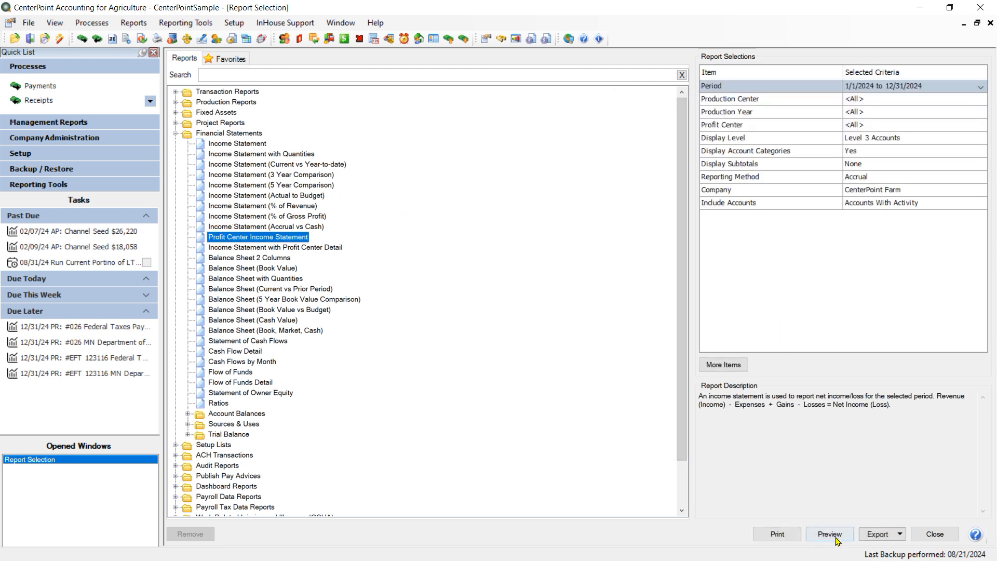
click(829, 534)
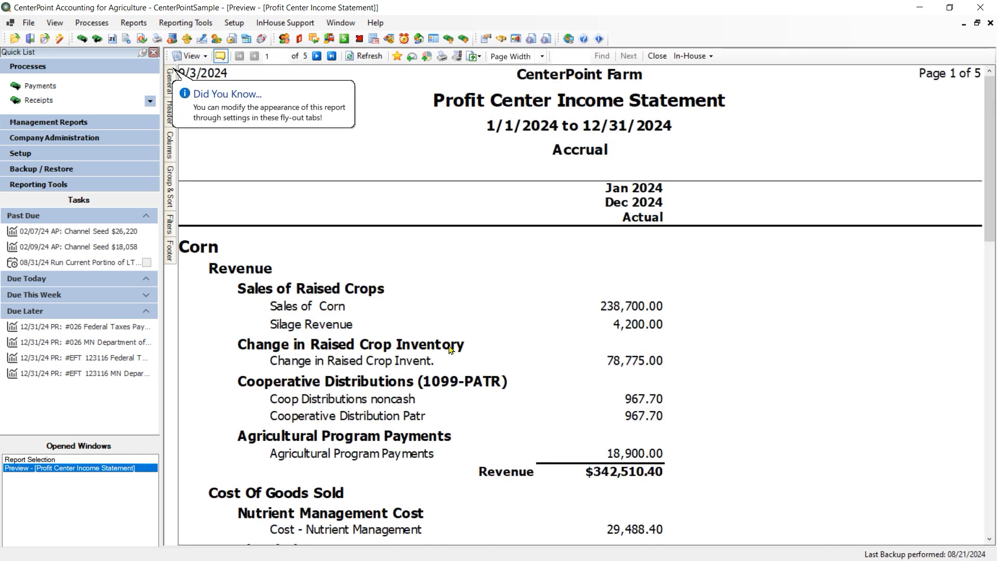
mouse_move(229, 285)
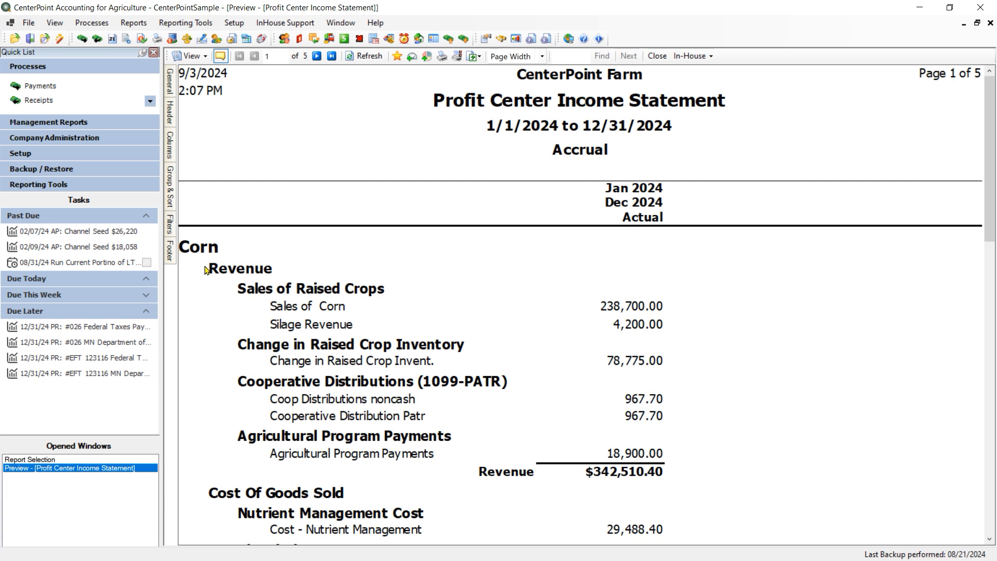
mouse_move(302, 323)
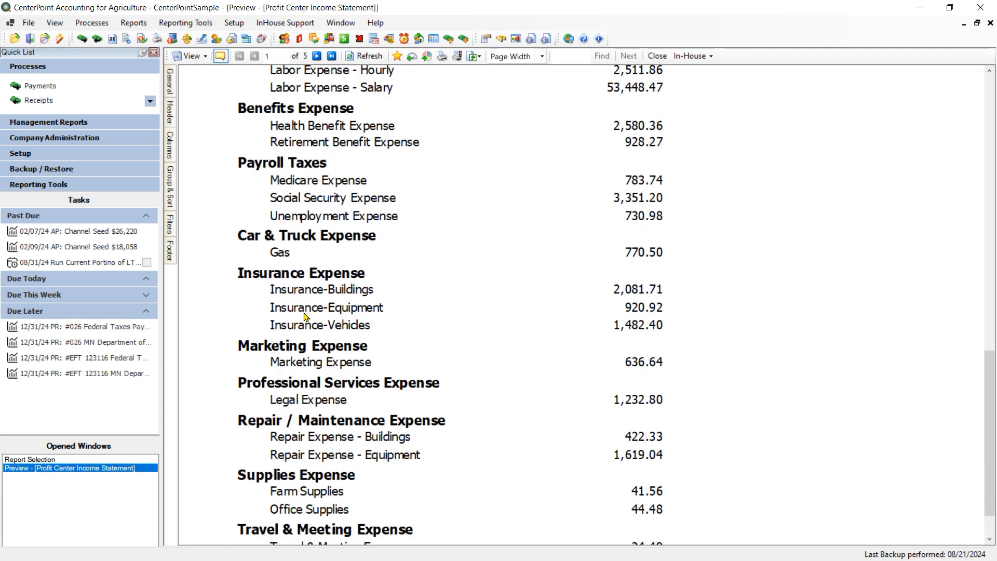
click(318, 56)
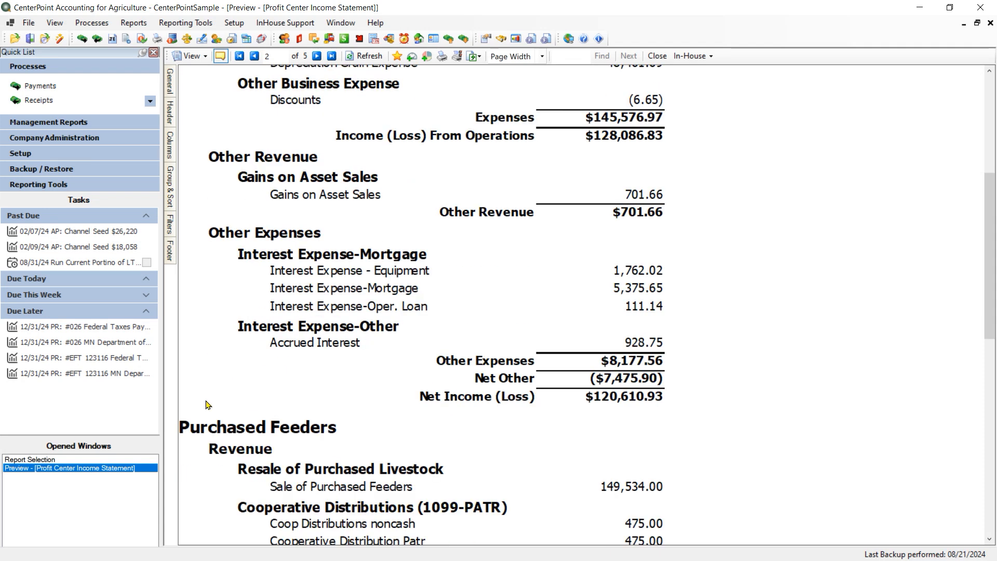
mouse_move(341, 316)
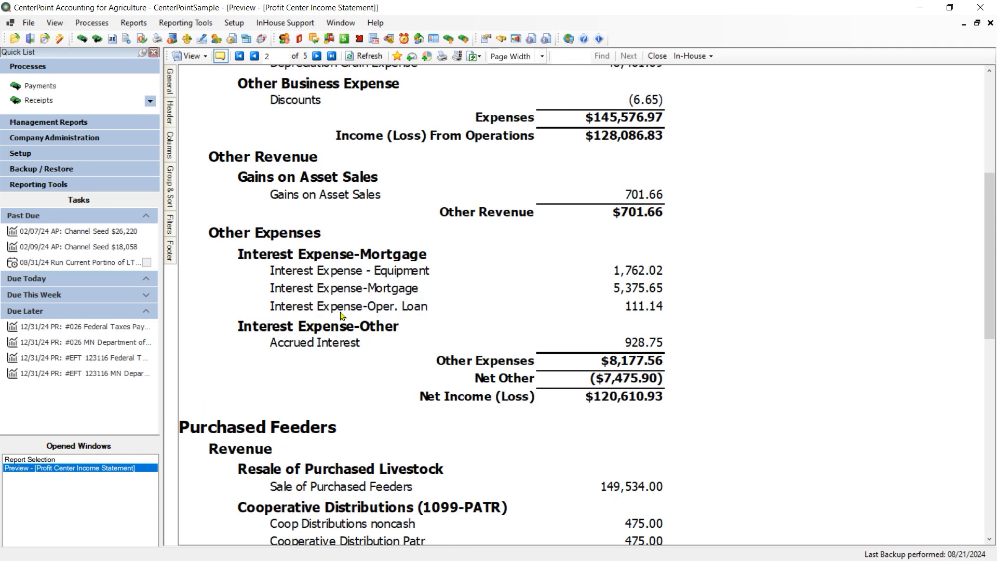
mouse_move(395, 395)
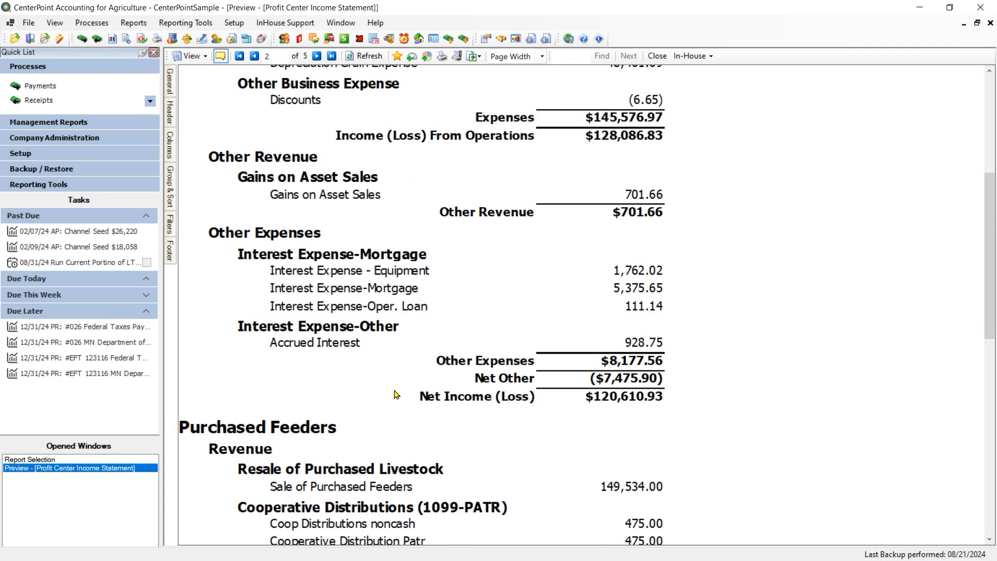
scroll(down, 3)
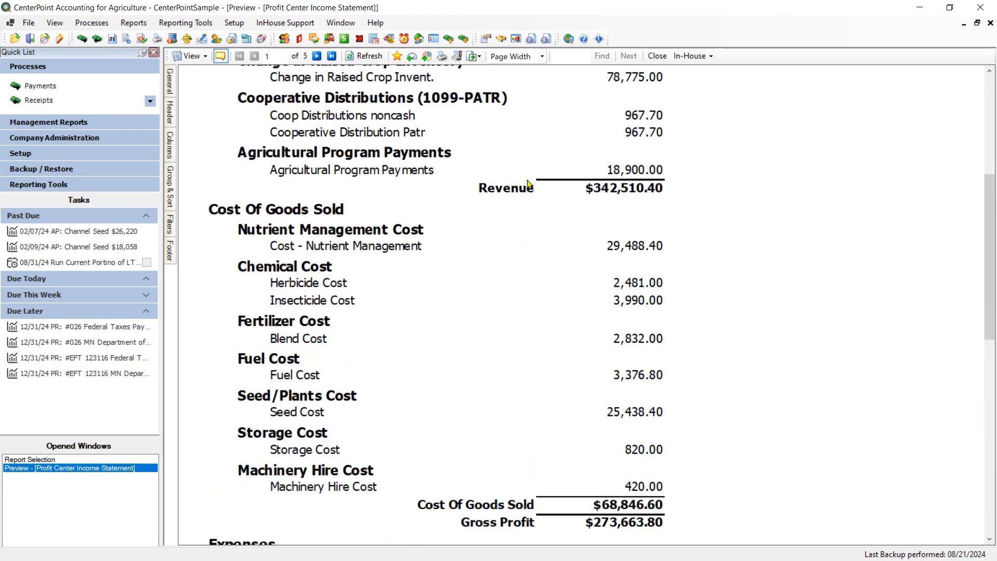
Switch to the plain Income Statement for CenterPoint Farm, keeping profit centers Corn, Soybeans and Purchased Feeders
click(656, 57)
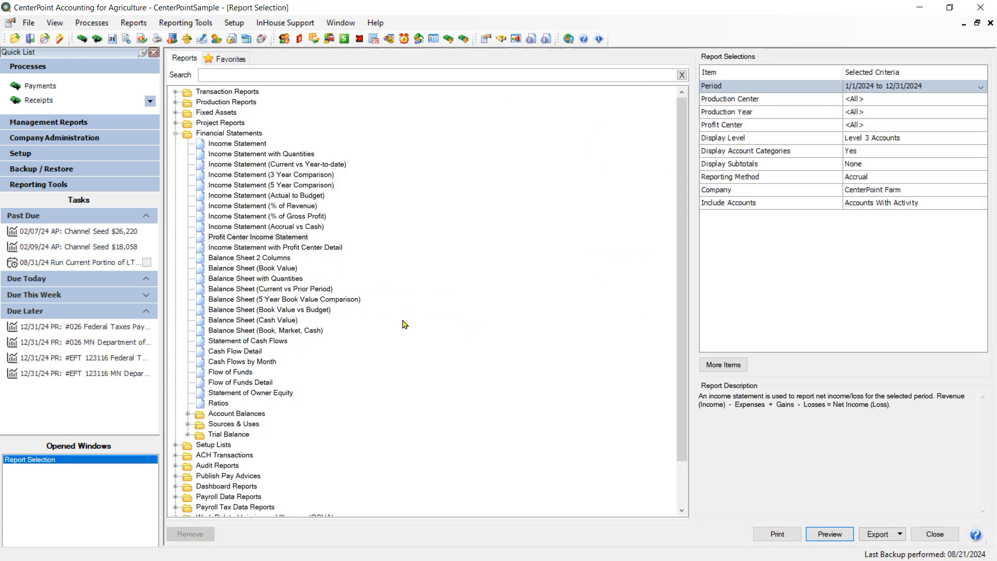
click(236, 143)
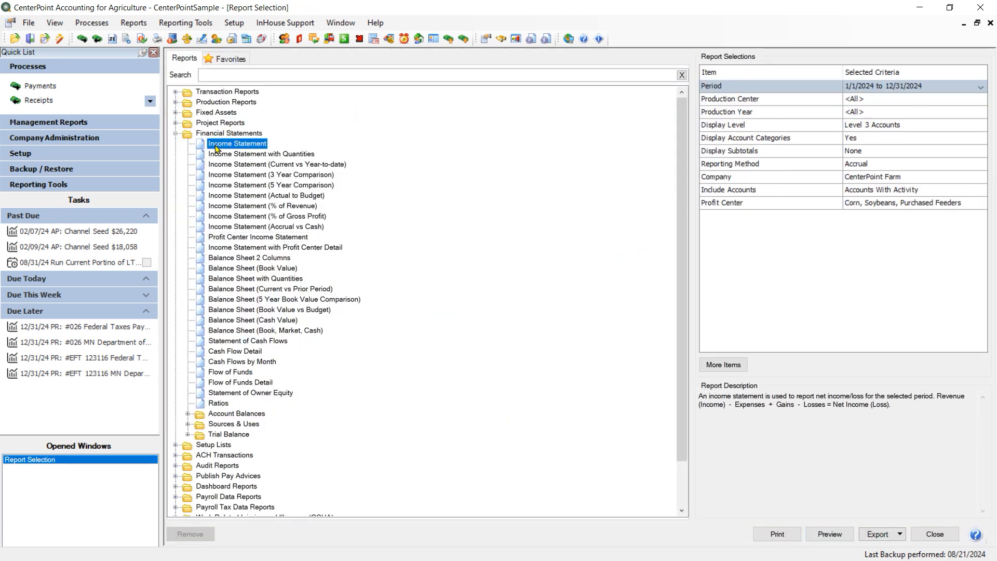
mouse_move(285, 140)
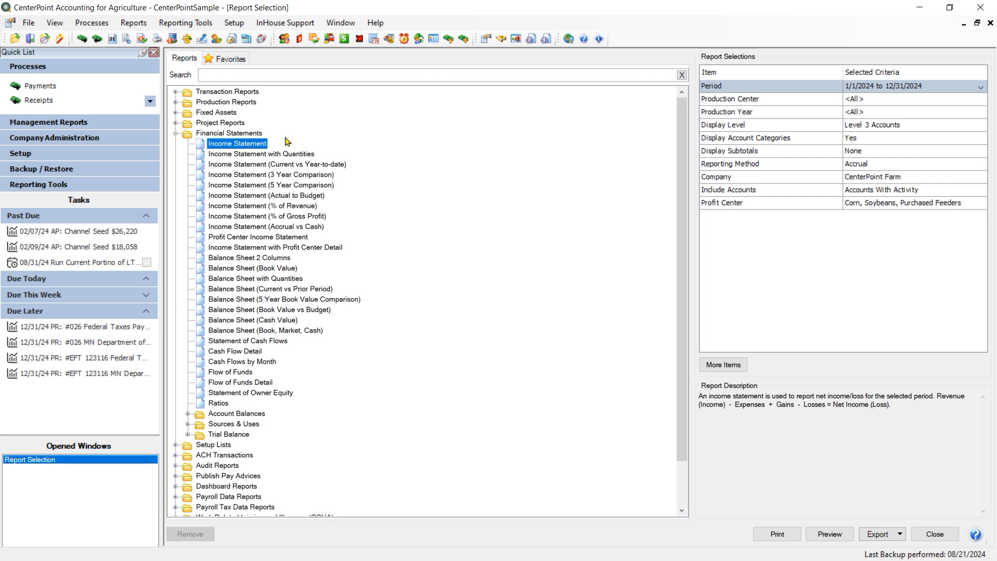
mouse_move(273, 147)
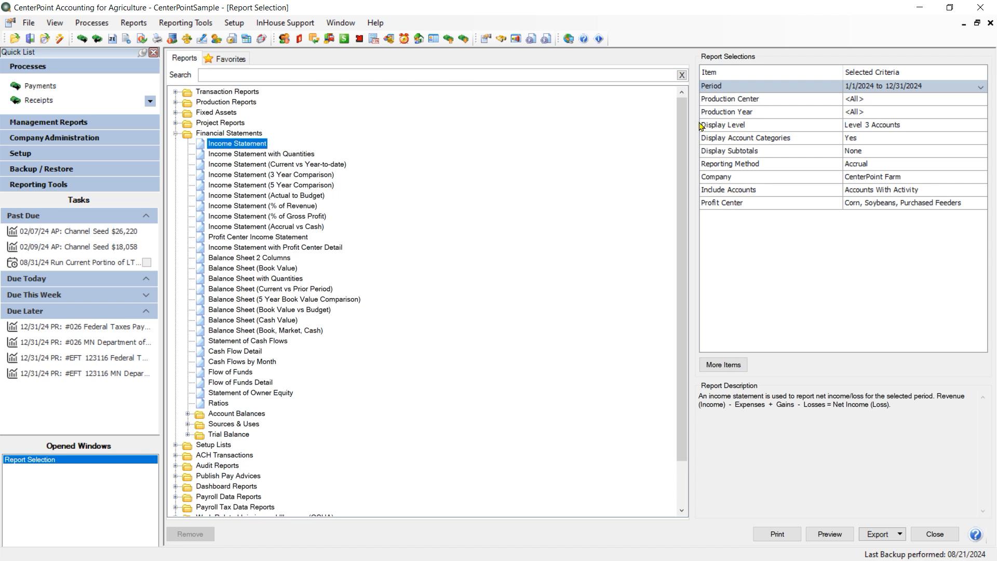
mouse_move(932, 97)
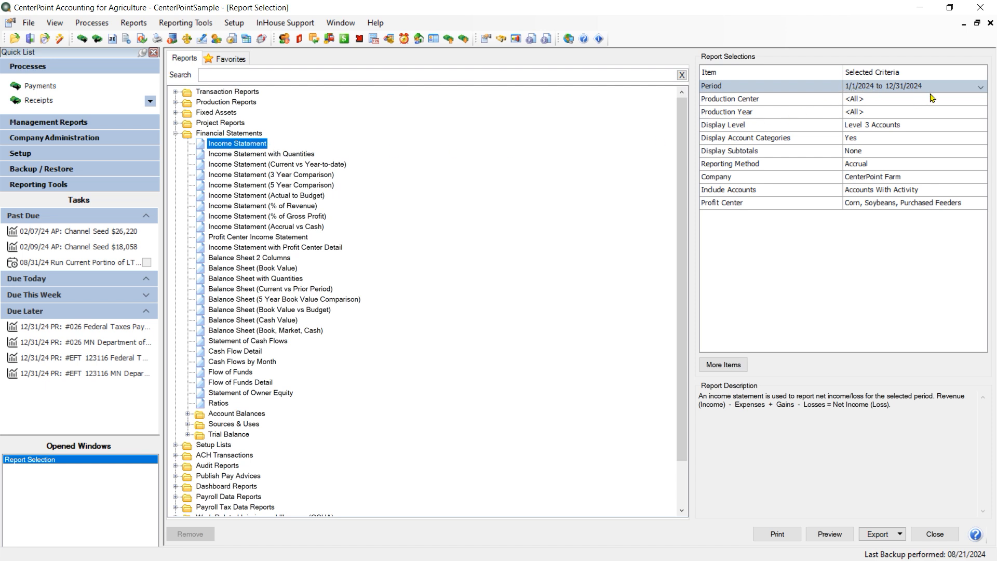
mouse_move(874, 123)
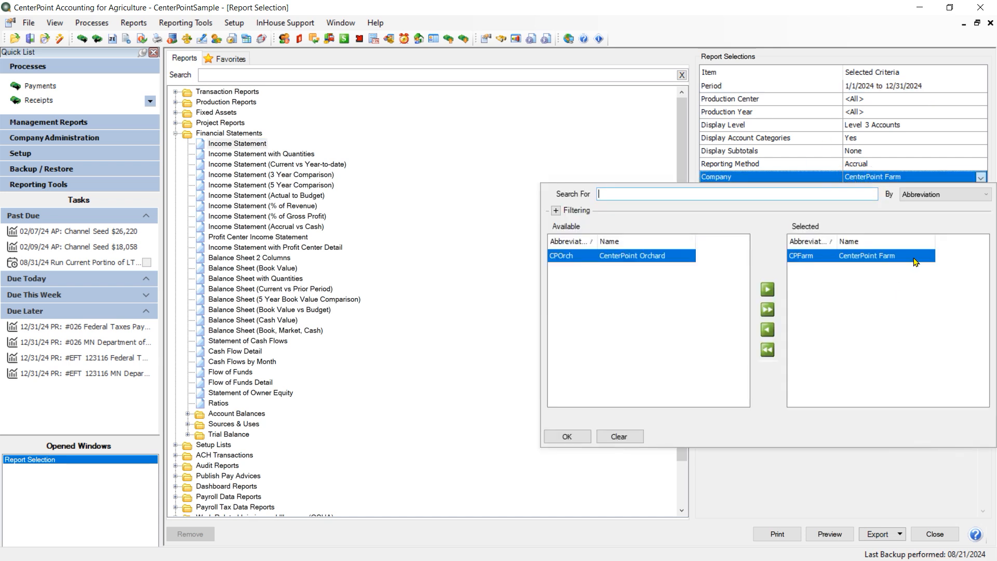
click(564, 436)
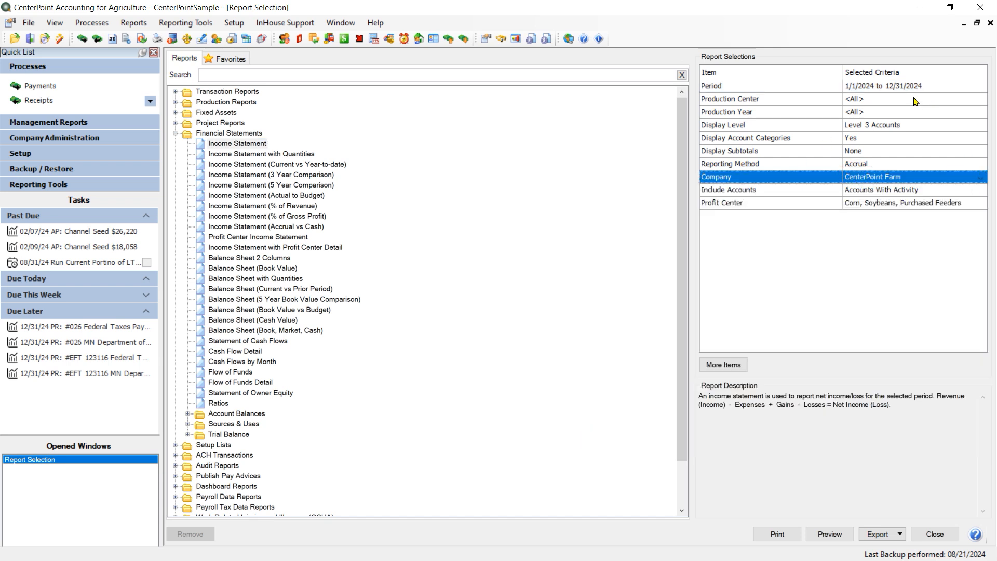
mouse_move(842, 215)
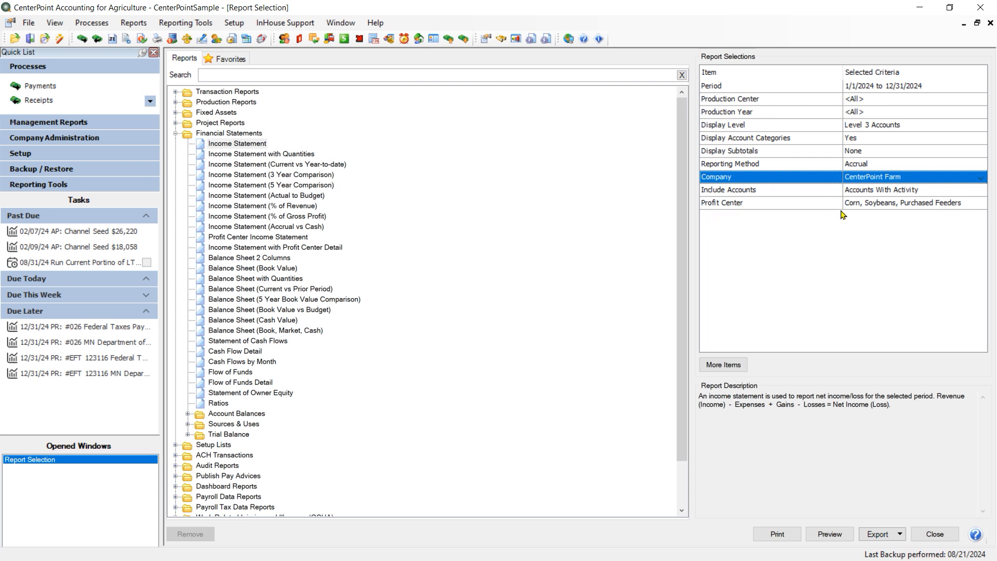
mouse_move(817, 216)
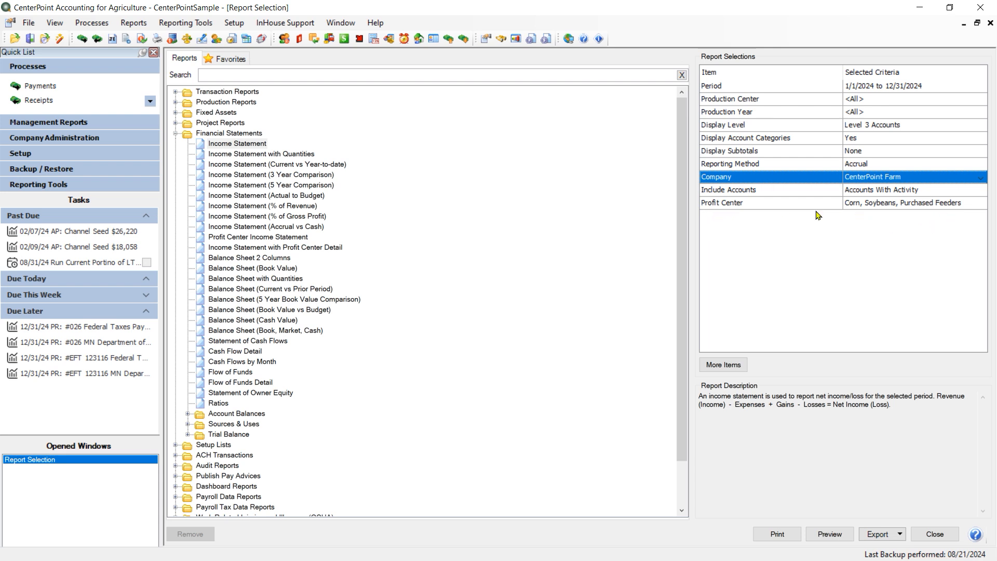
mouse_move(941, 222)
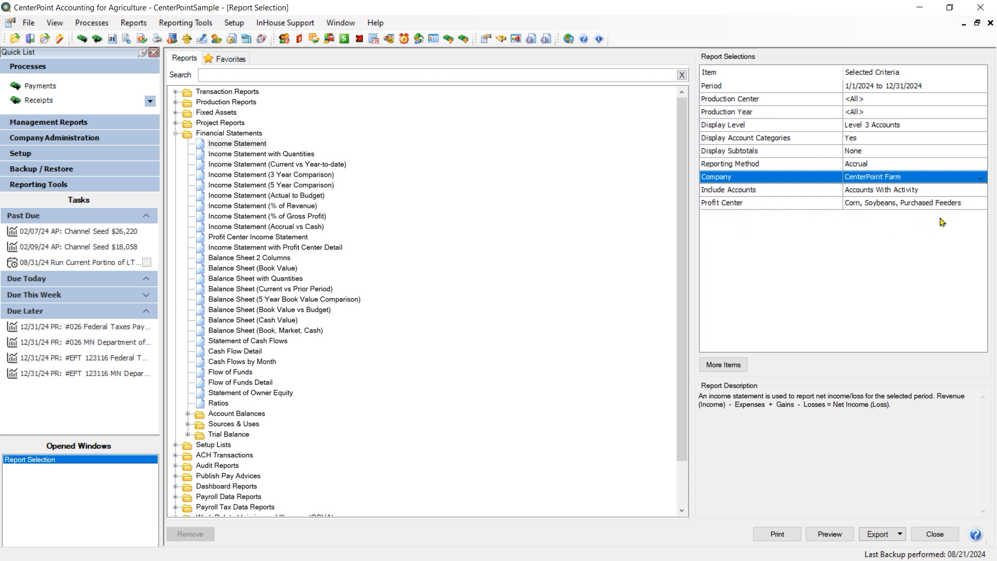
mouse_move(961, 215)
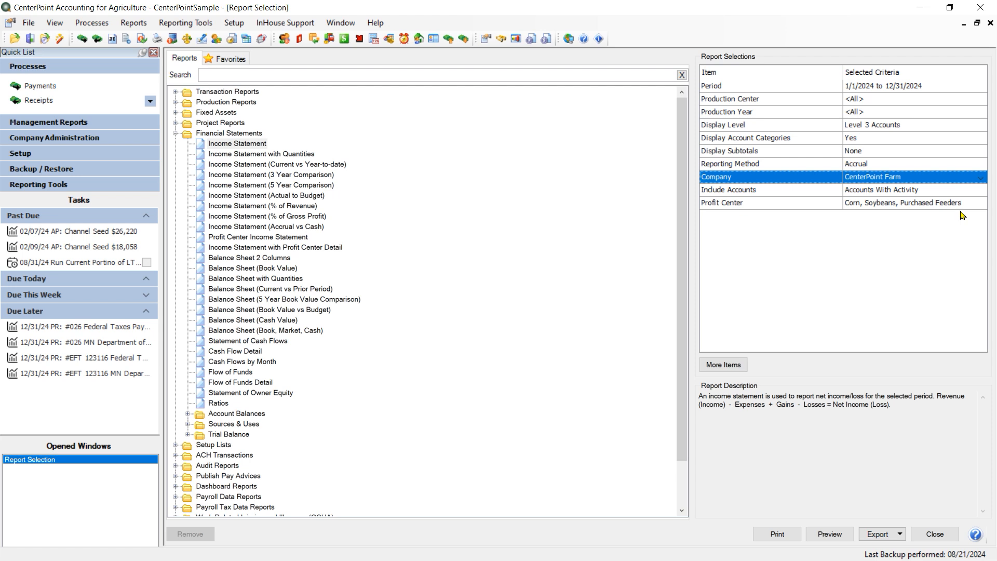
click(722, 364)
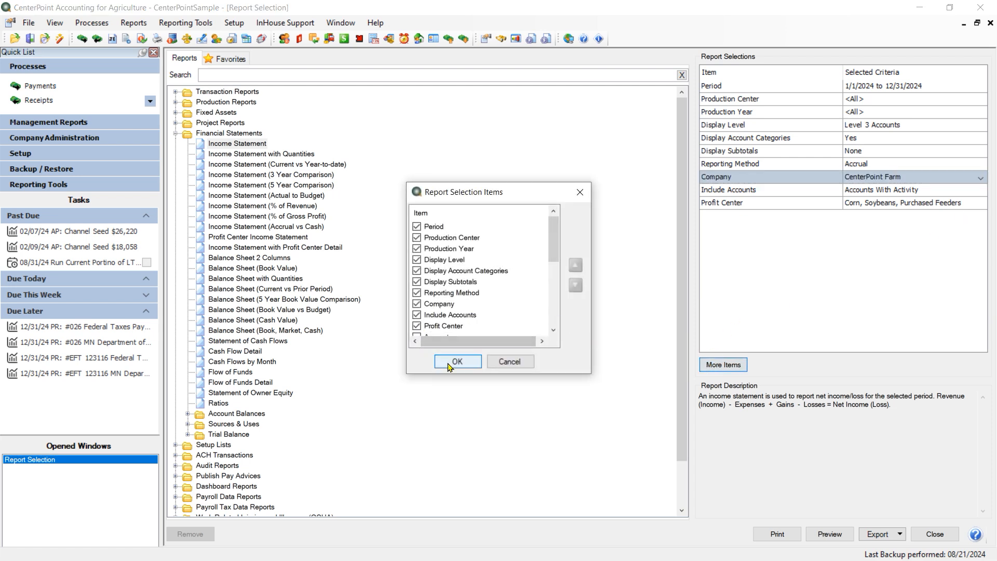
click(457, 361)
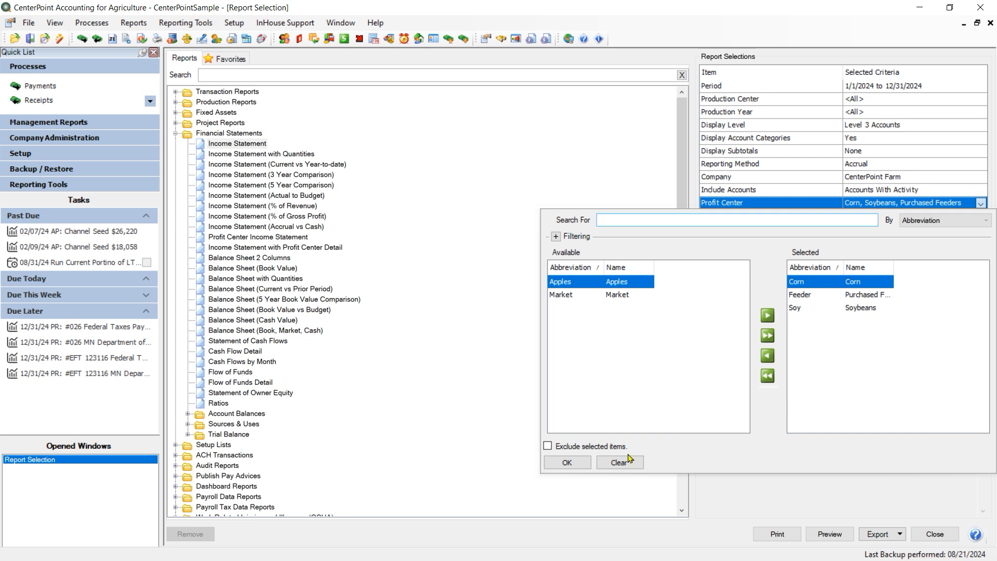
click(565, 462)
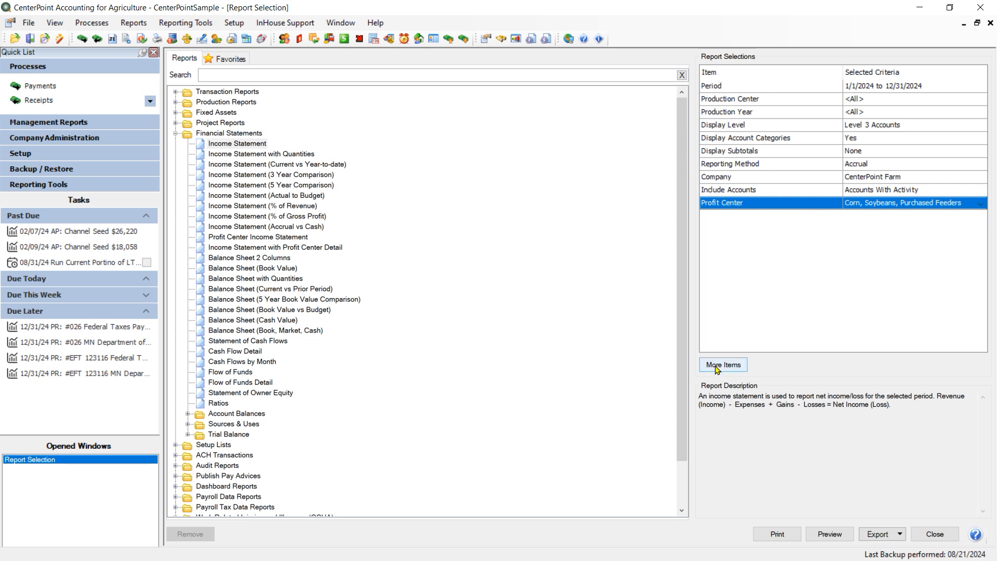
Add the Fill Other Columns With criterion set to Profit Center and preview the 2024 Income Statement
click(723, 365)
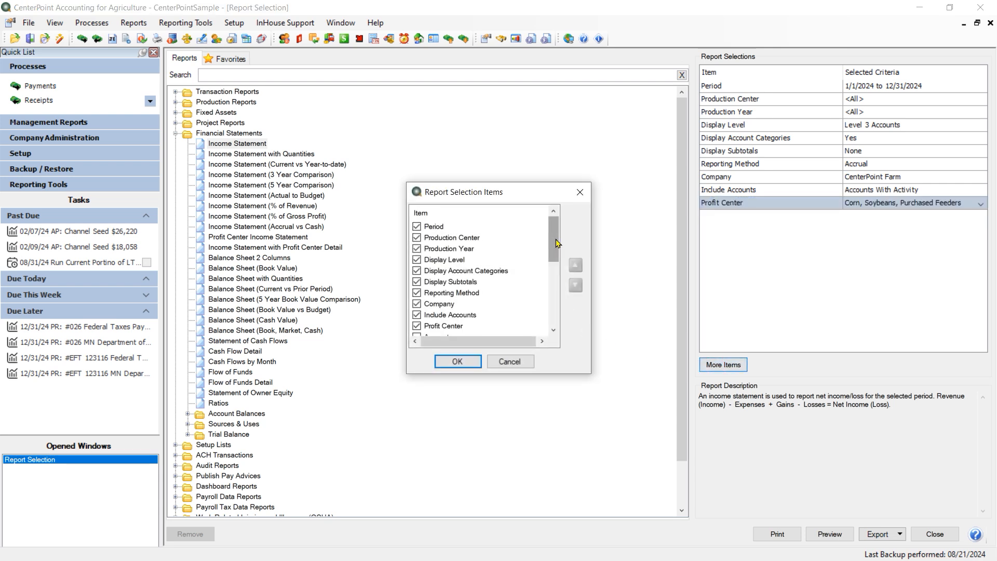
scroll(down, 3)
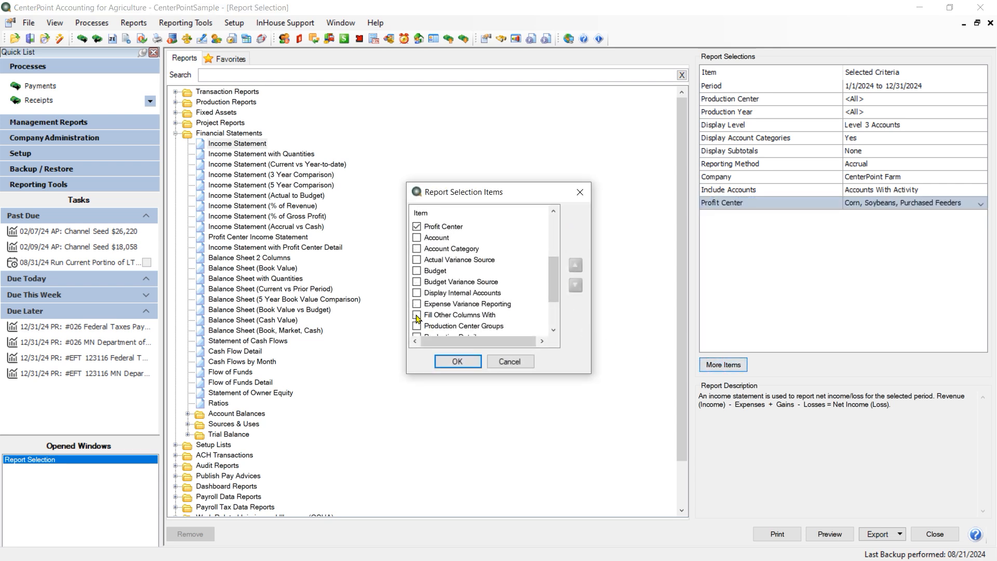
click(457, 362)
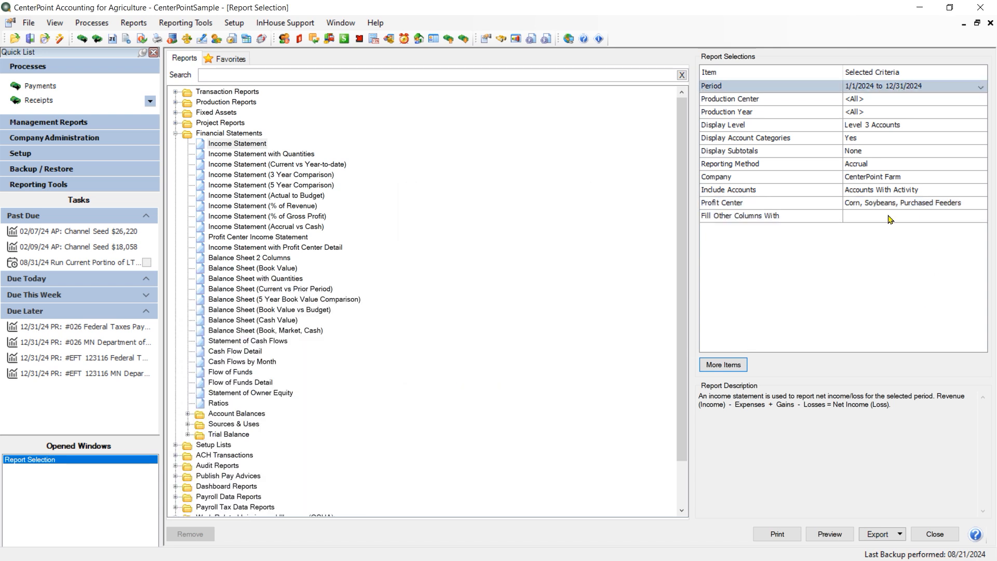
click(981, 216)
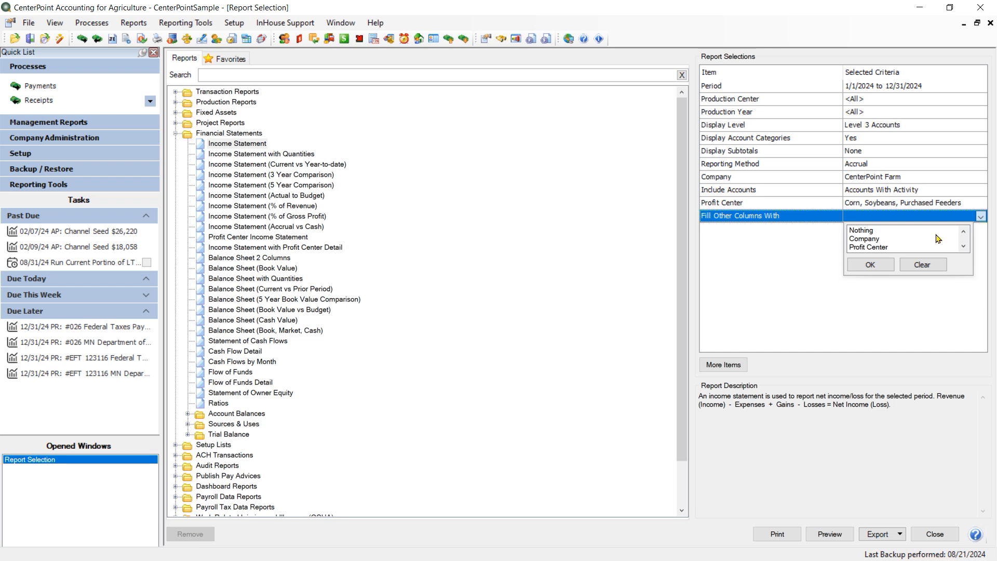
mouse_move(856, 245)
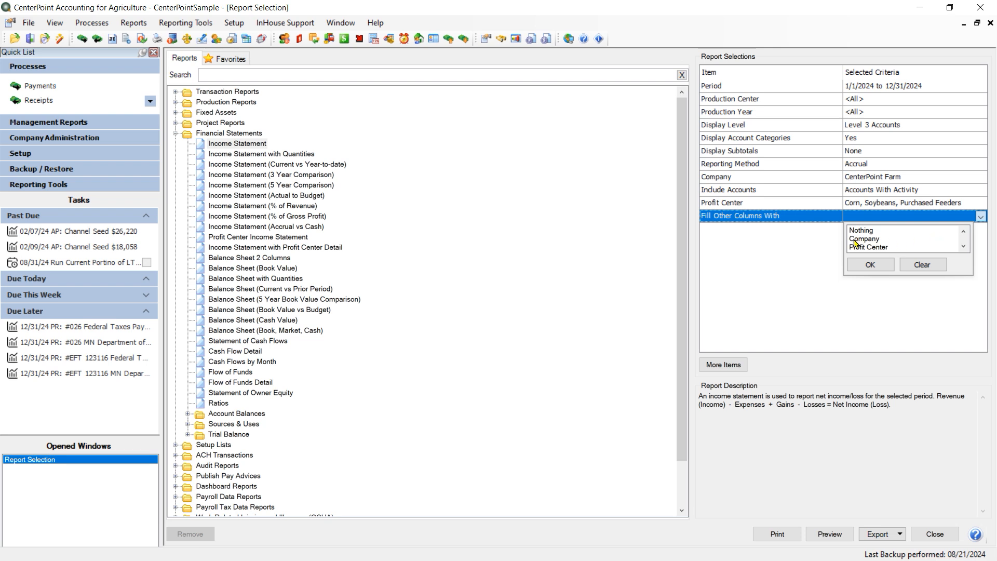
mouse_move(857, 248)
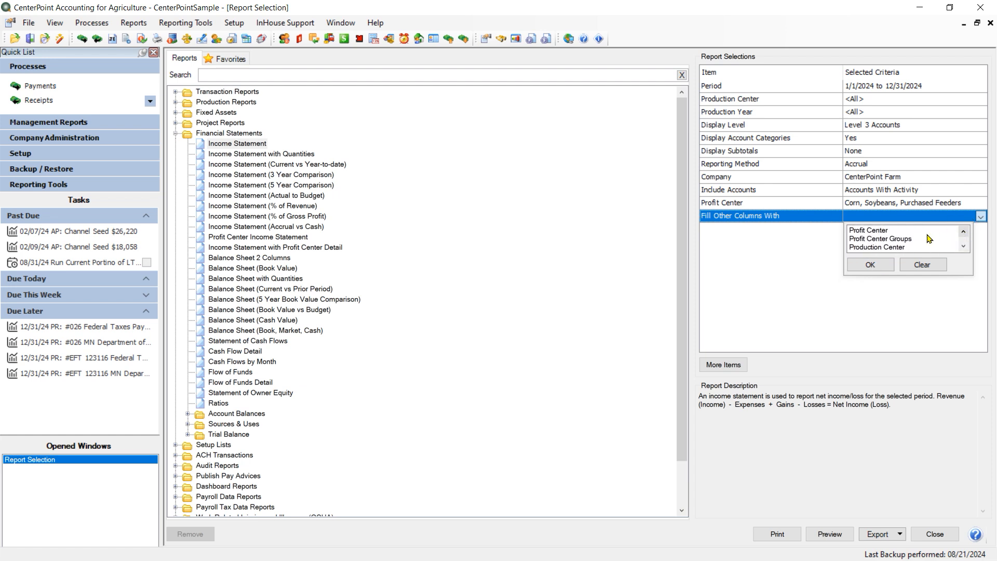
click(869, 229)
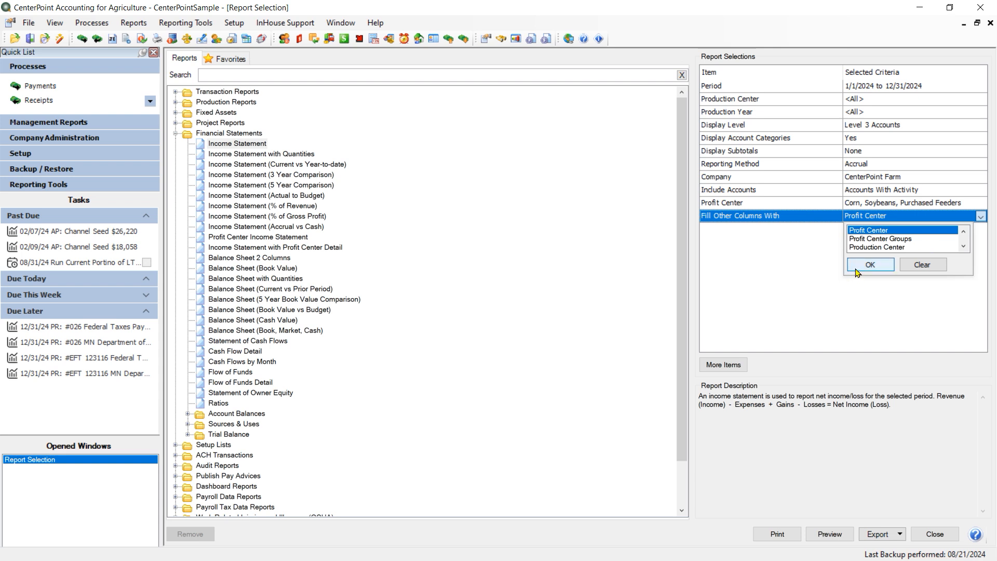
click(869, 264)
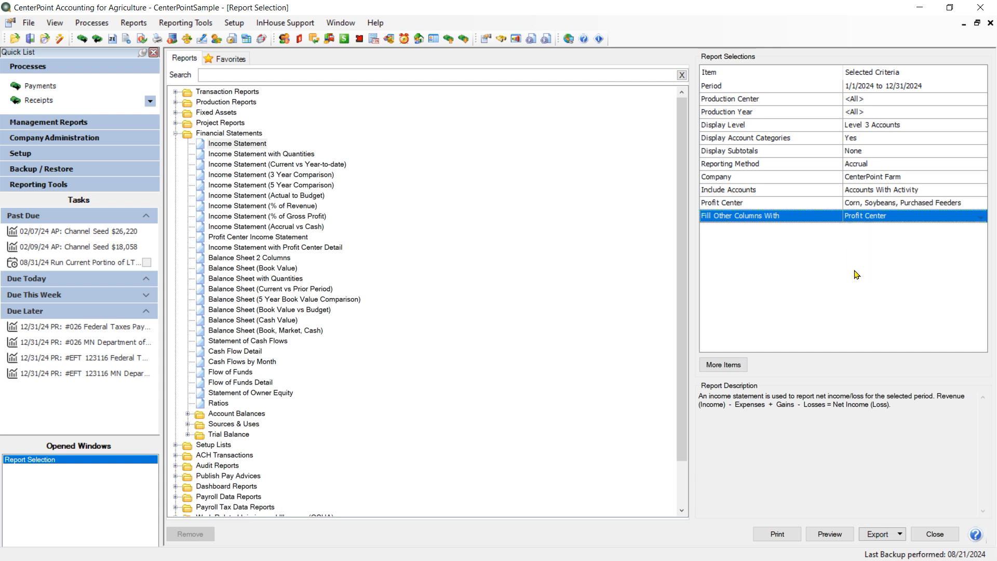
click(827, 534)
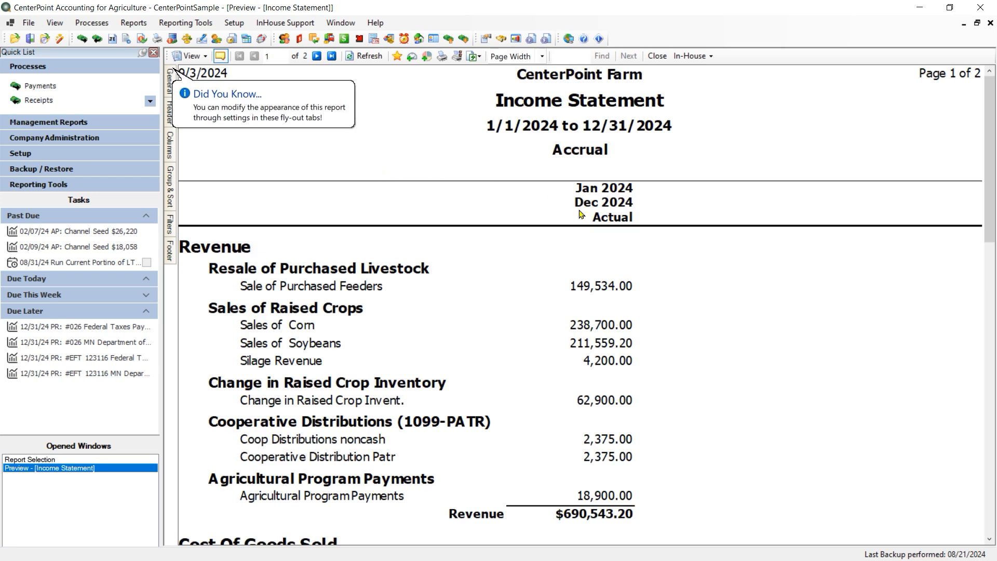
mouse_move(814, 257)
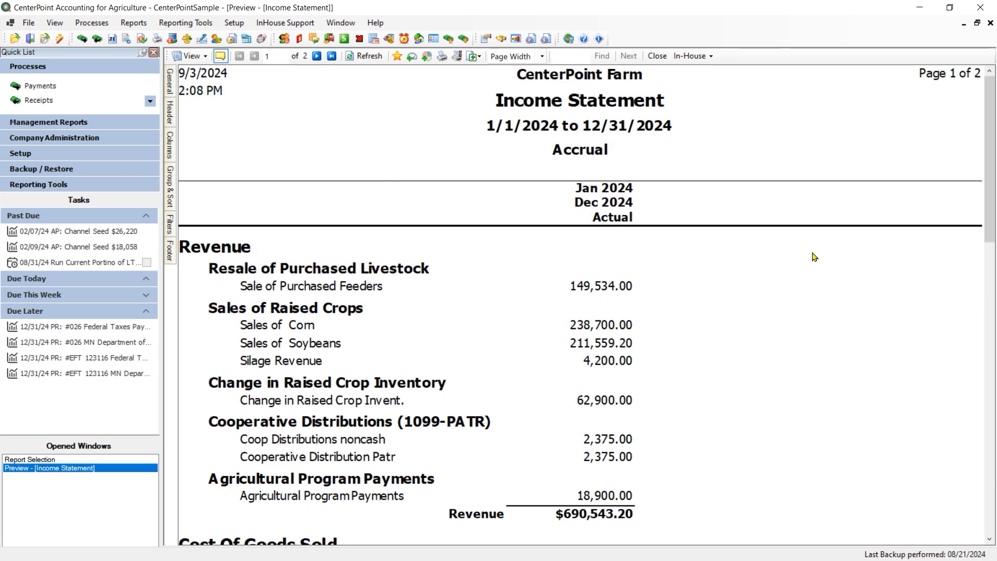
Show the report's column settings listing Account and Current Year Amount
click(169, 139)
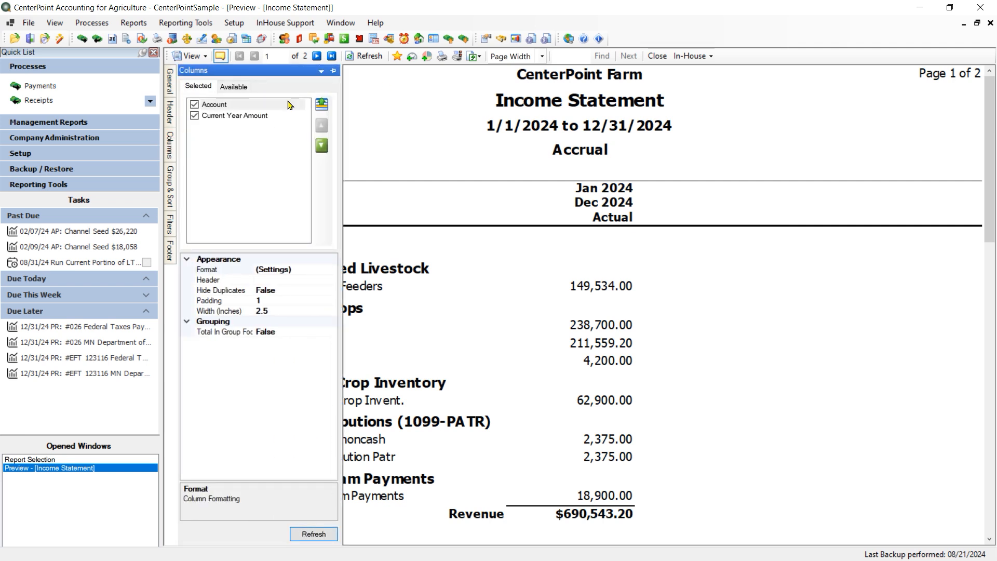
Add the Col1, Col2 and Col3 Amount columns from Specified Column 1, 2 and 3
click(234, 86)
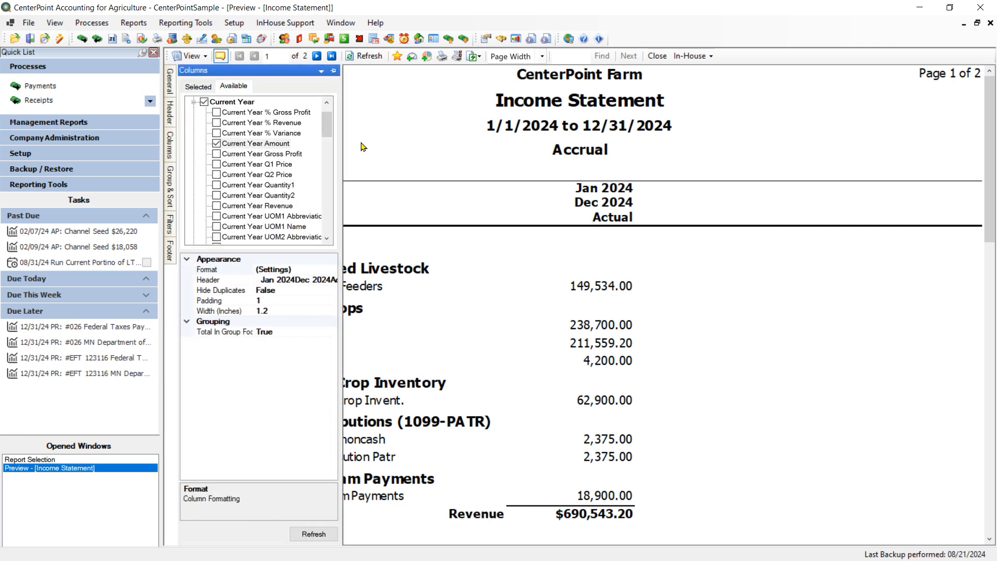
scroll(down, 3)
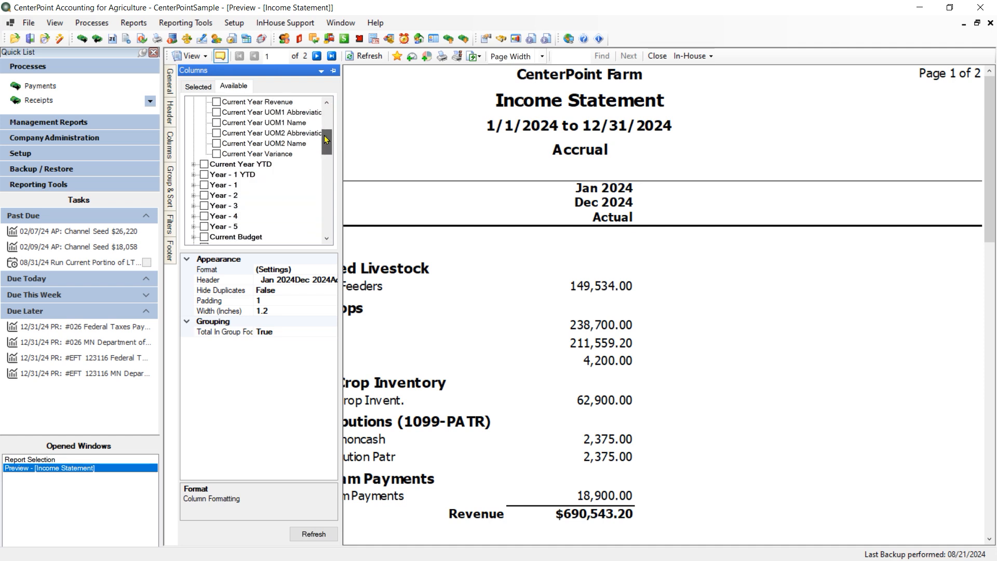
scroll(down, 3)
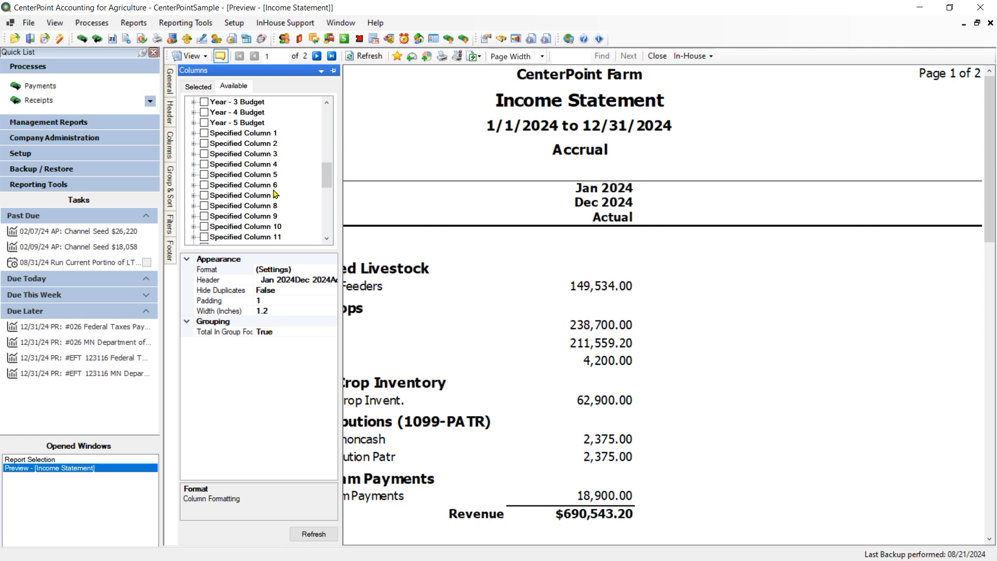
mouse_move(292, 193)
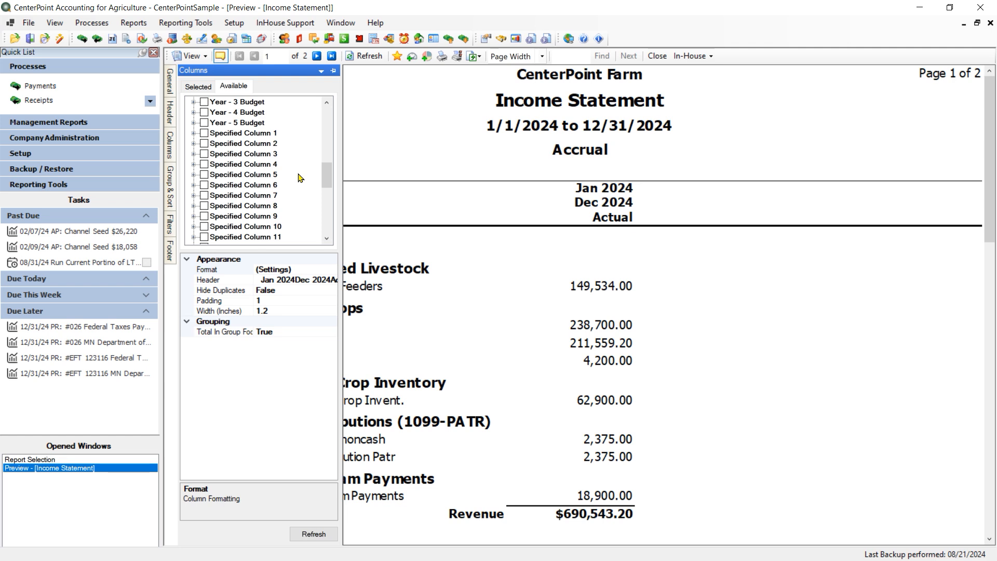
mouse_move(194, 137)
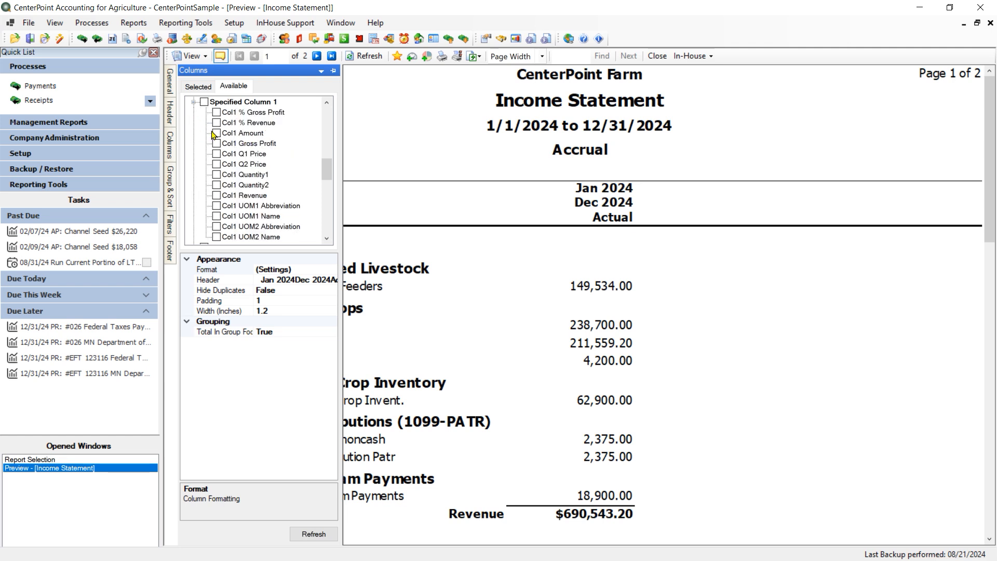
click(215, 133)
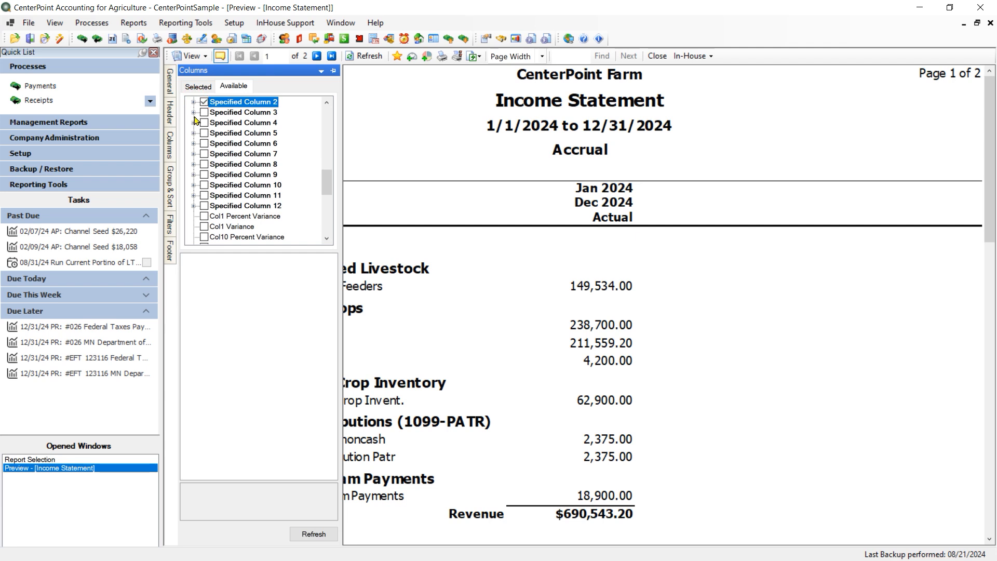
click(193, 102)
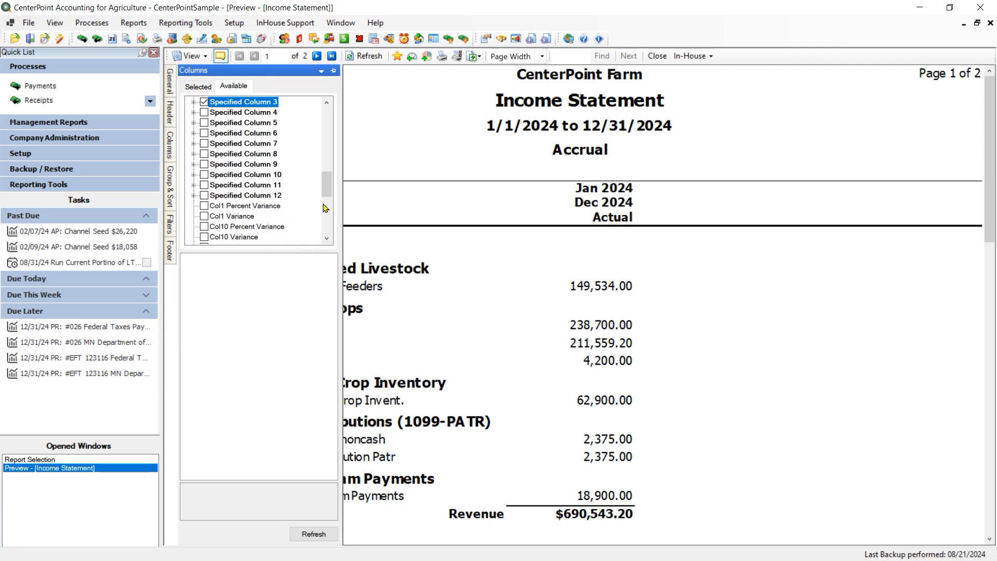
click(197, 86)
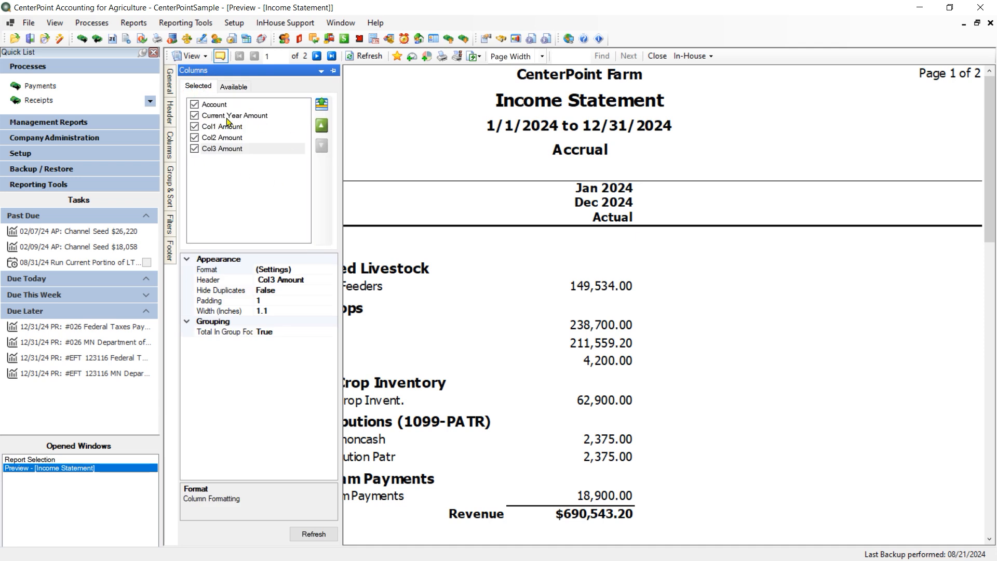
mouse_move(215, 119)
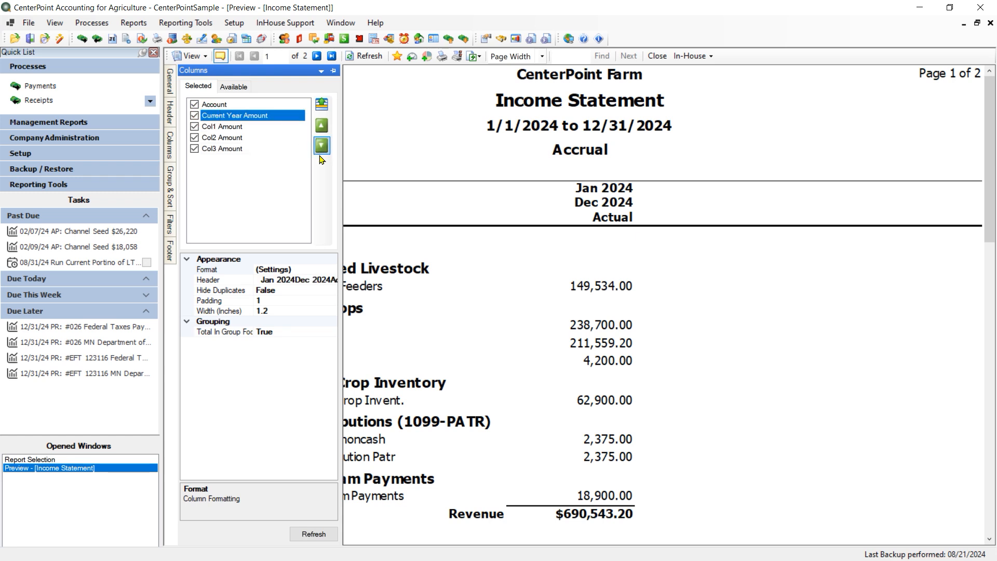
Move Current Year Amount to the end and refresh to show Corn, Soybeans, Purchased Feeders and Actual columns
click(321, 145)
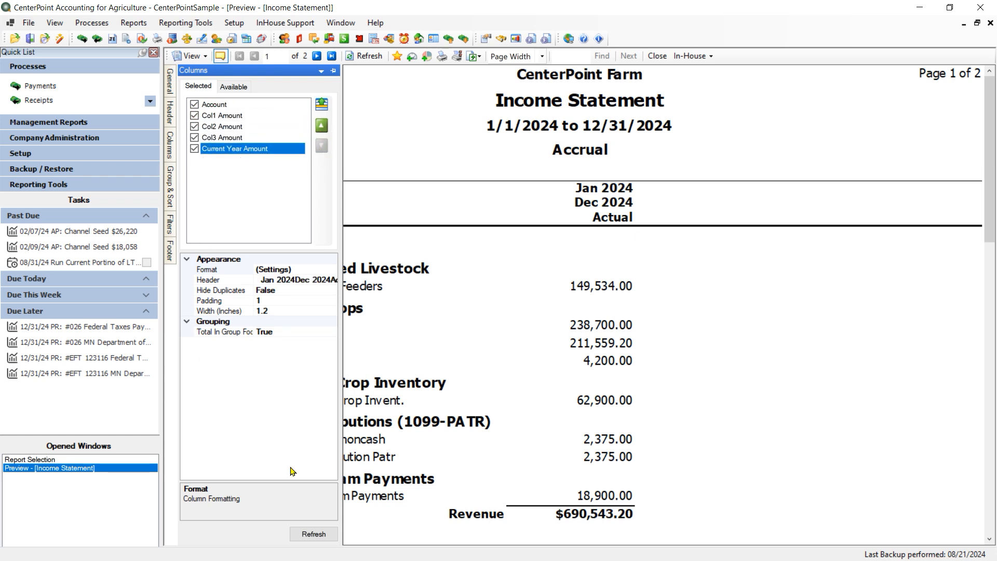
click(313, 534)
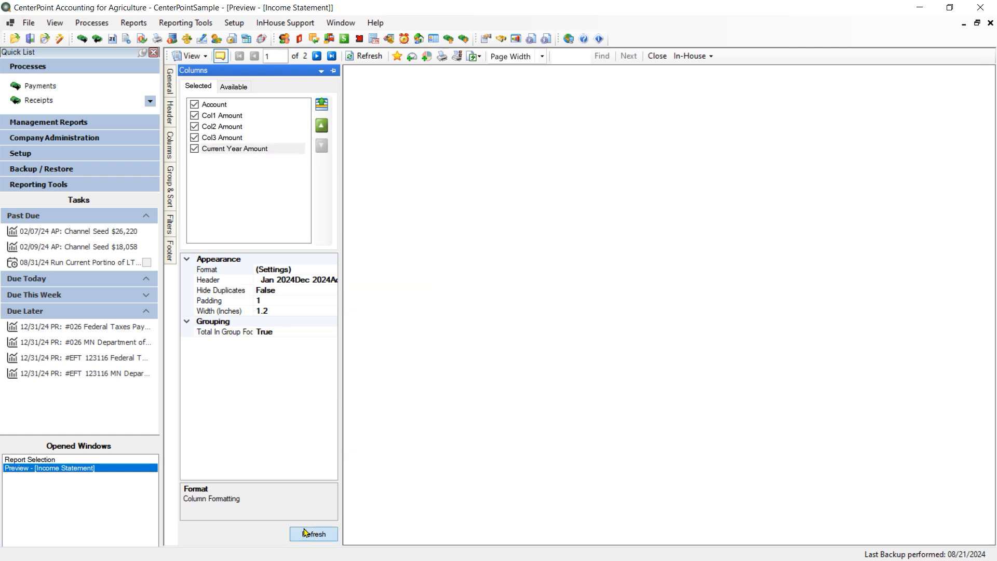
click(313, 534)
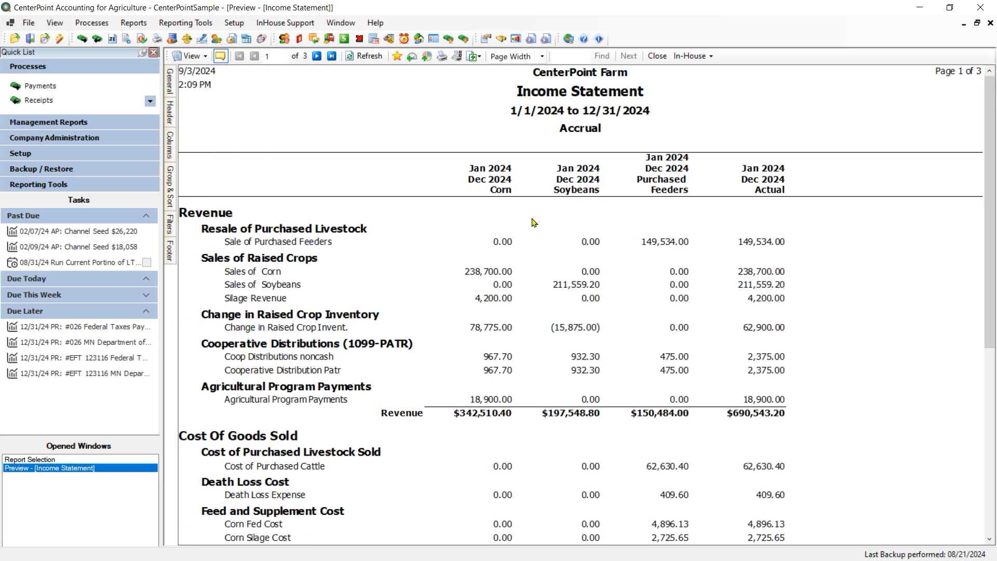
mouse_move(679, 219)
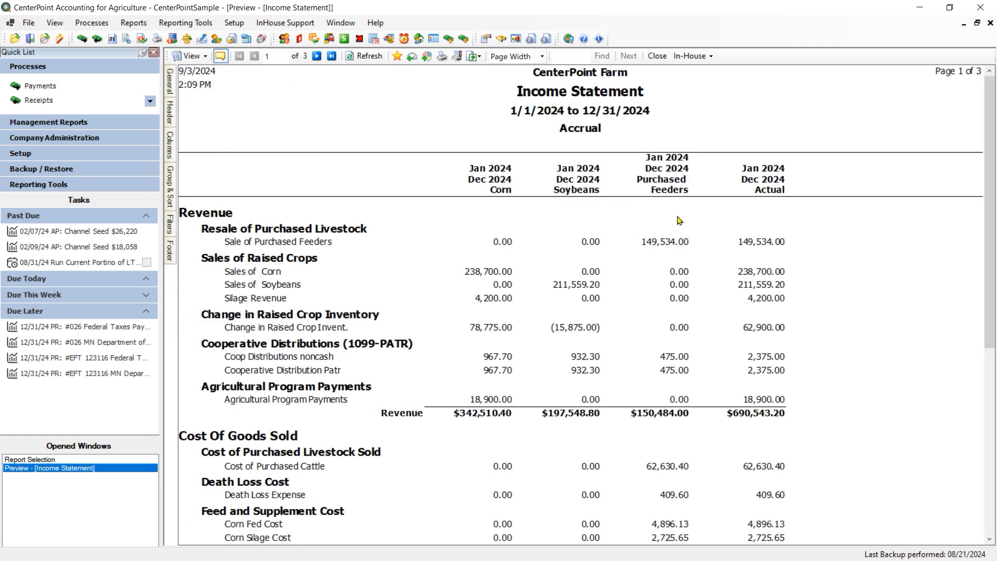
mouse_move(462, 225)
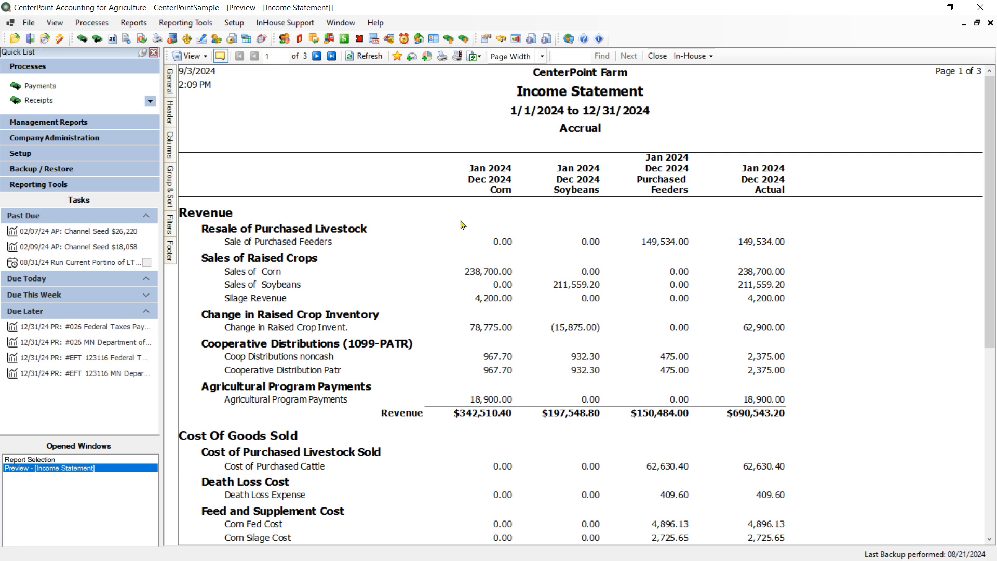
mouse_move(664, 211)
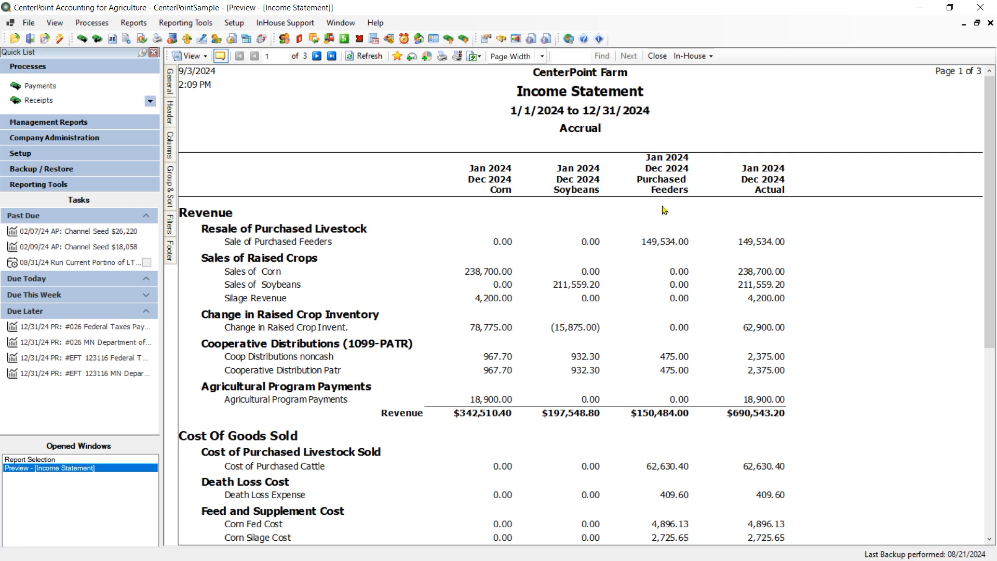
mouse_move(921, 210)
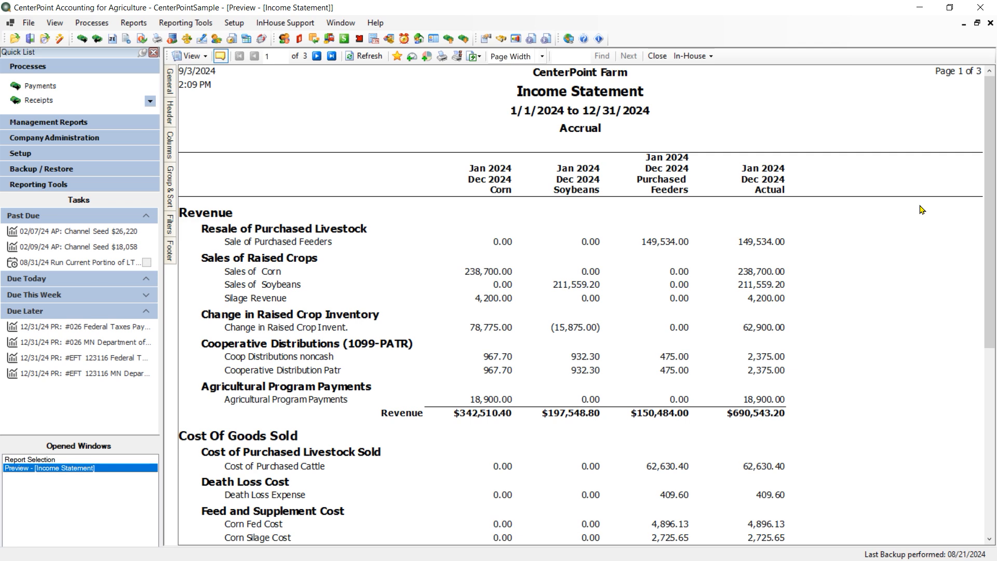
mouse_move(711, 203)
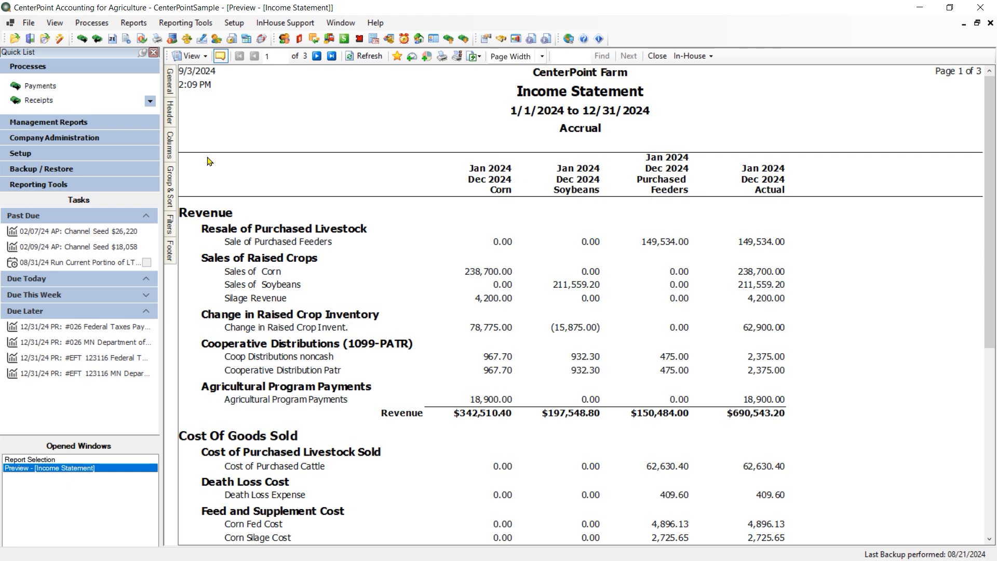
mouse_move(384, 266)
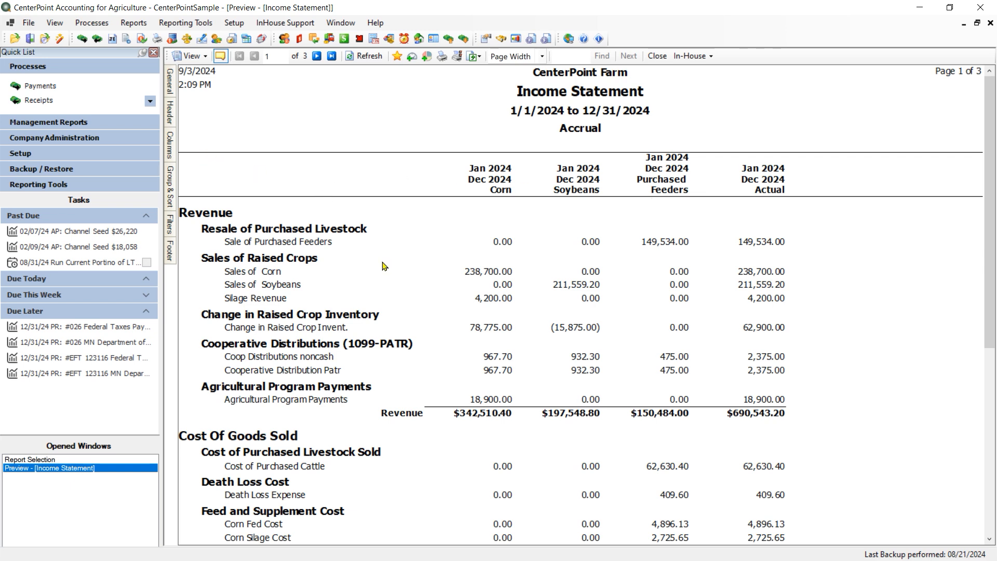
mouse_move(407, 288)
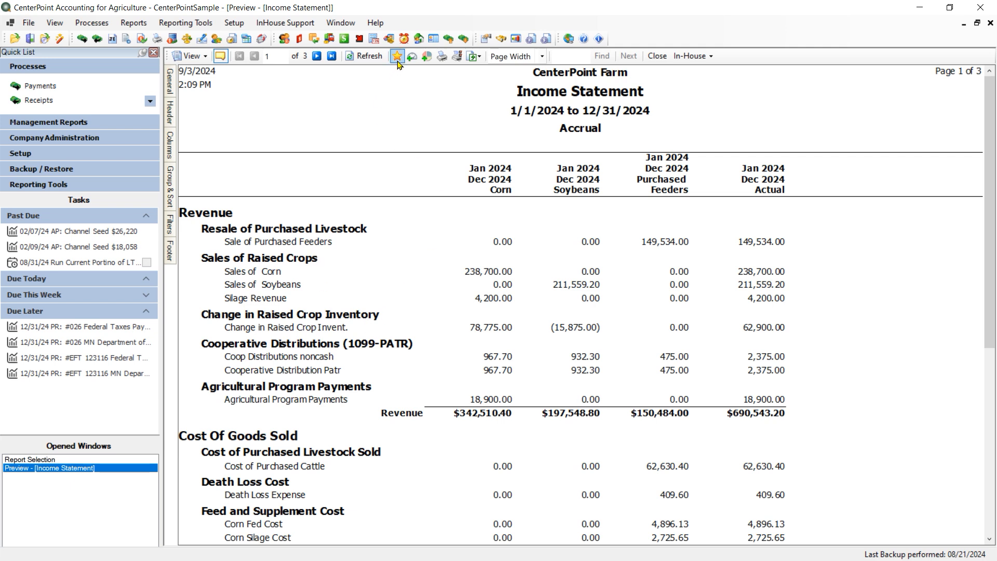
mouse_move(396, 56)
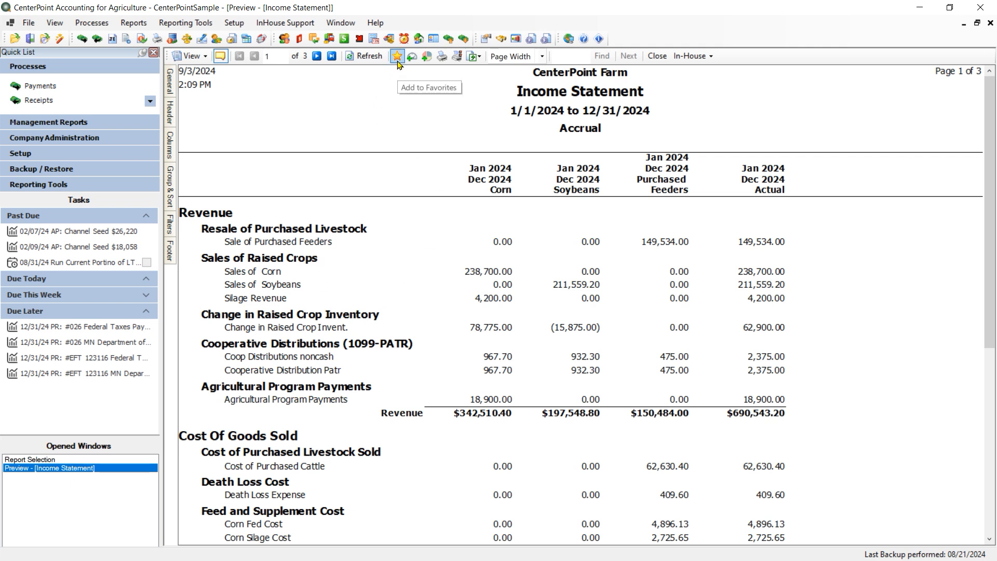
Start saving the report as a favorite named 'Profit Center Income Statement'
click(396, 56)
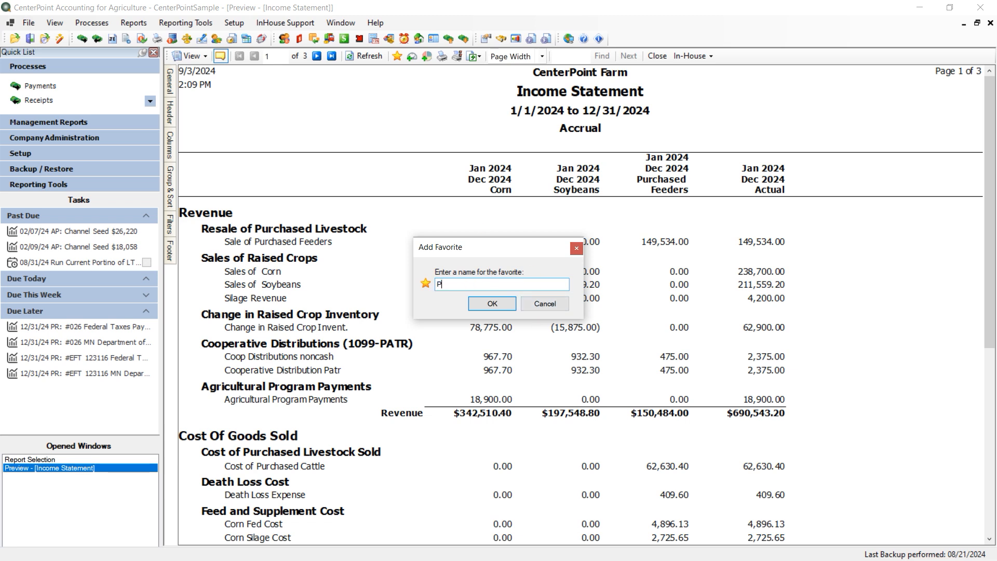
text(rofit Center Income)
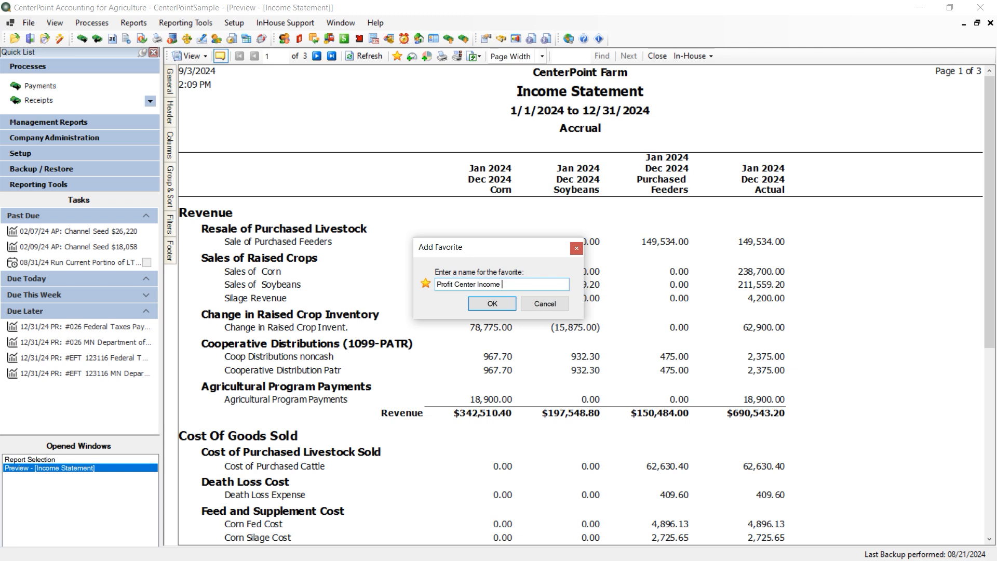
text(Statement)
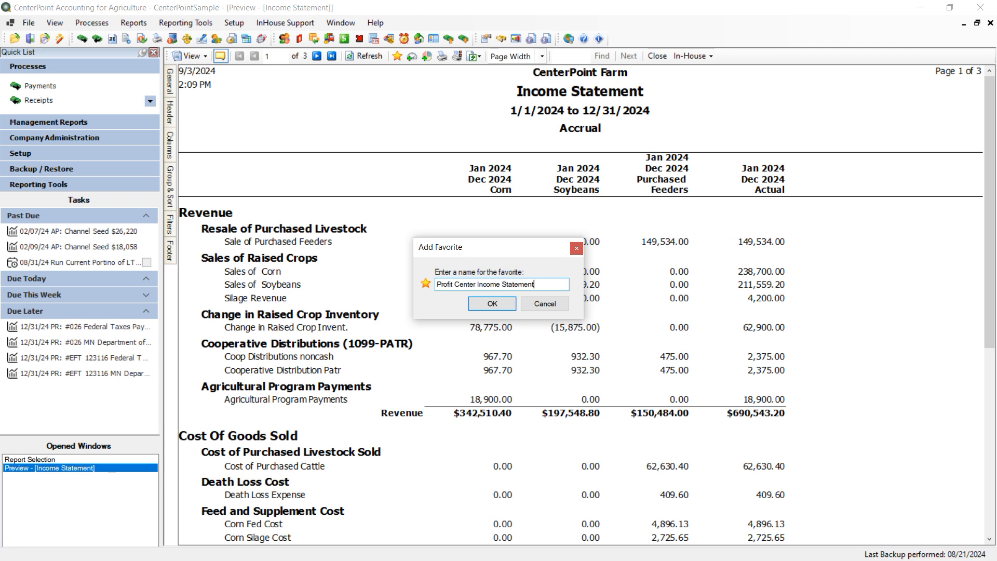